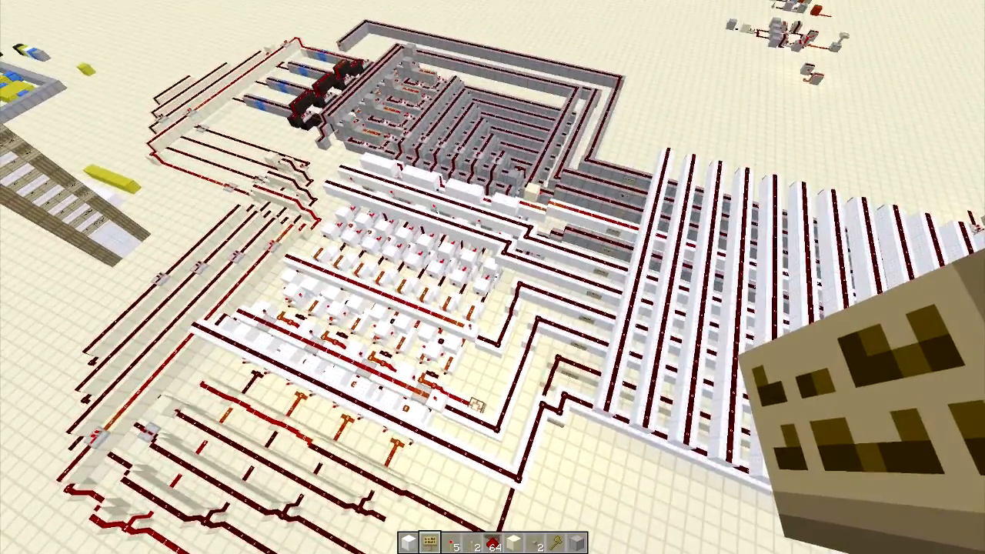
mouse_move(492, 277)
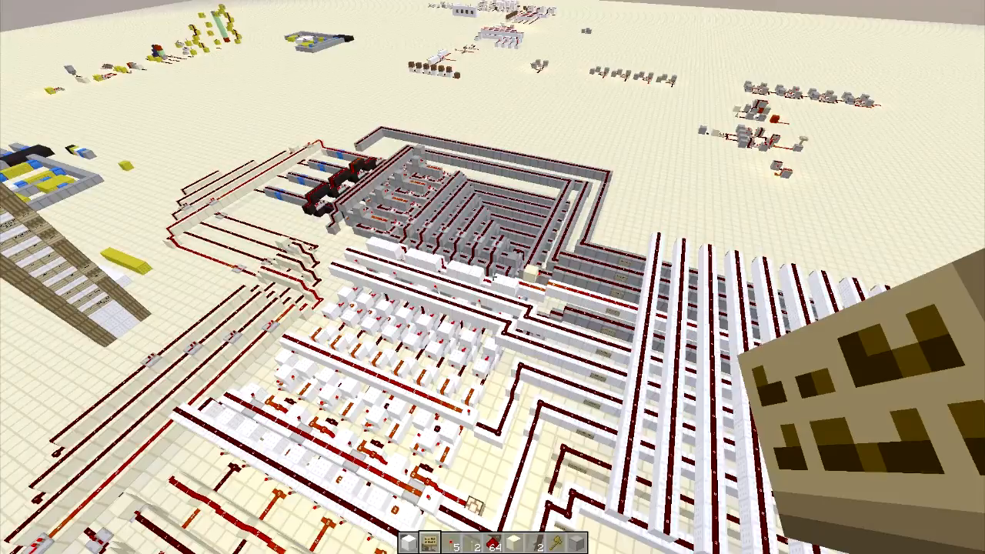
mouse_move(493, 278)
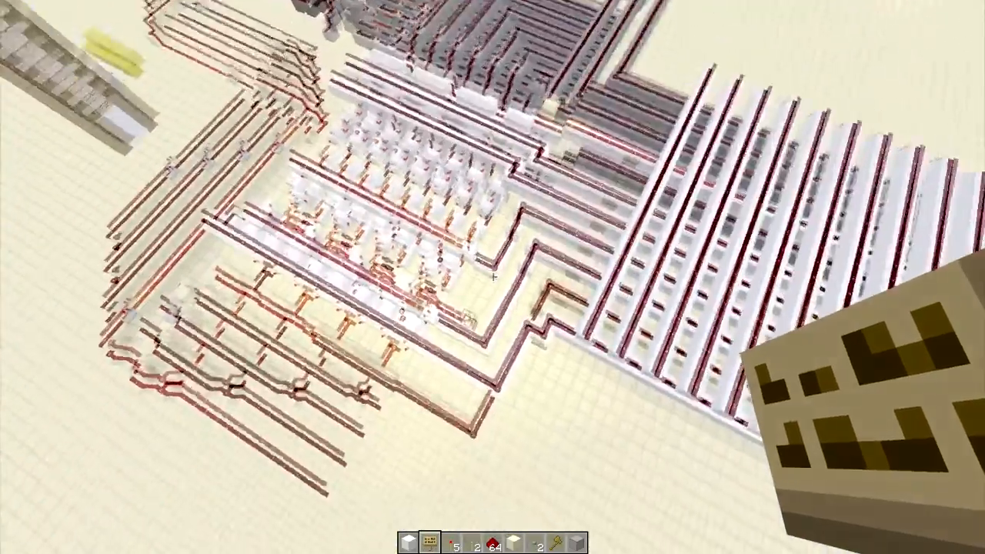
mouse_move(492, 277)
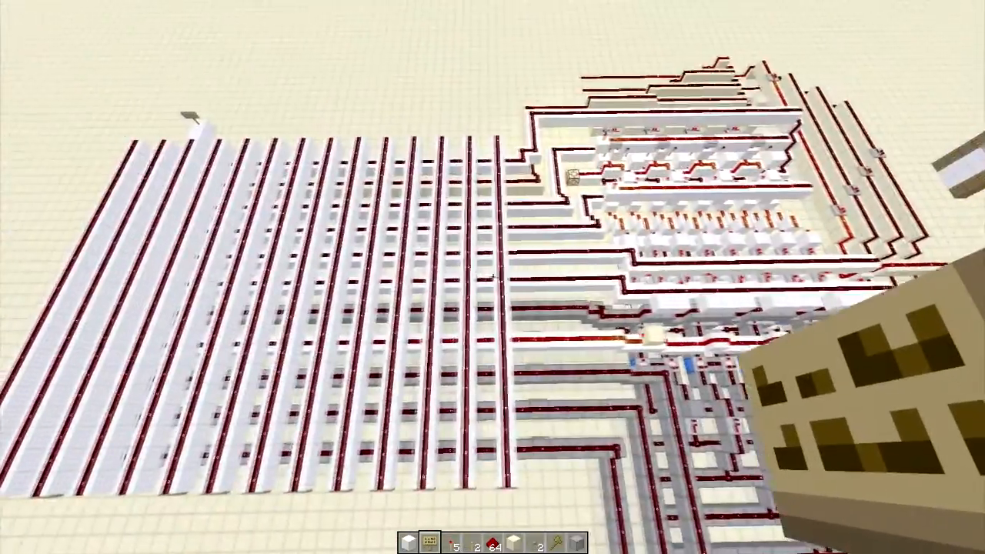
mouse_move(493, 278)
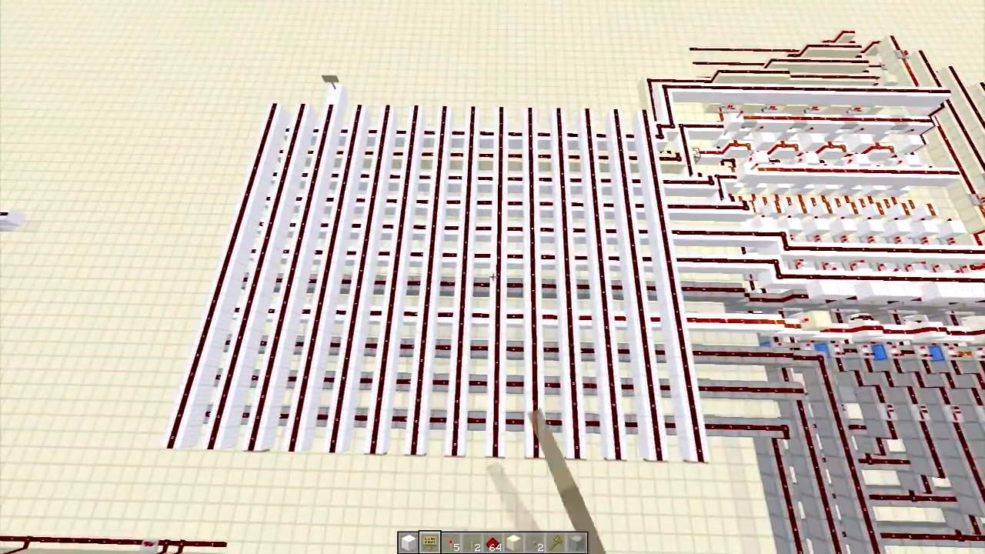
mouse_move(493, 277)
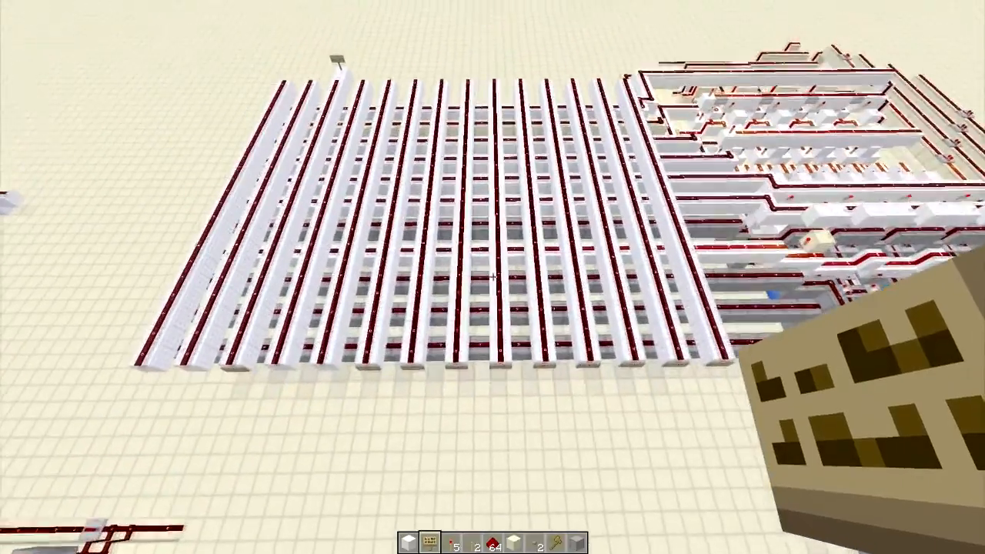
mouse_move(493, 277)
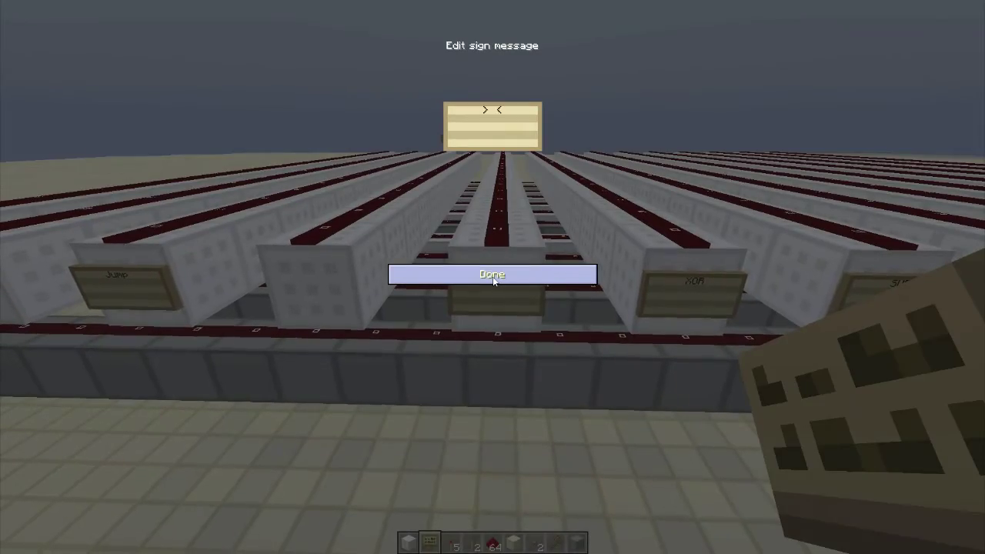
Label two more signs under the ROM bit lines with IGNORE and confirm each
type("IGNORE")
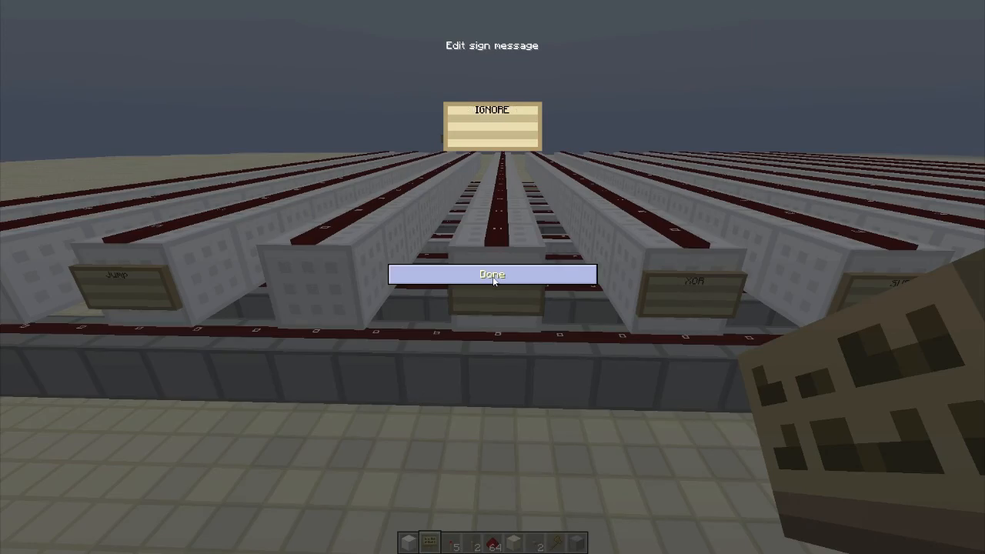
left_click(492, 274)
type("IGN")
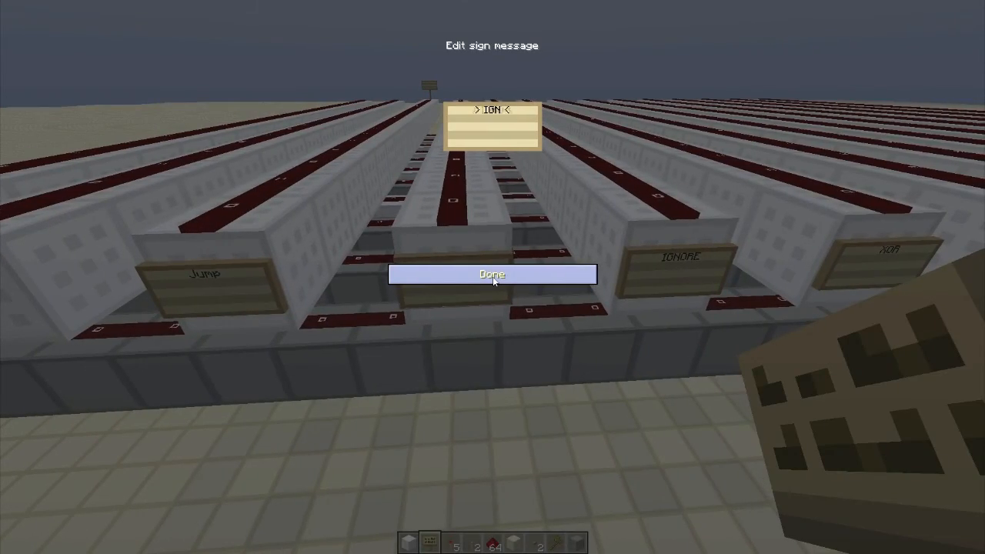
left_click(493, 274)
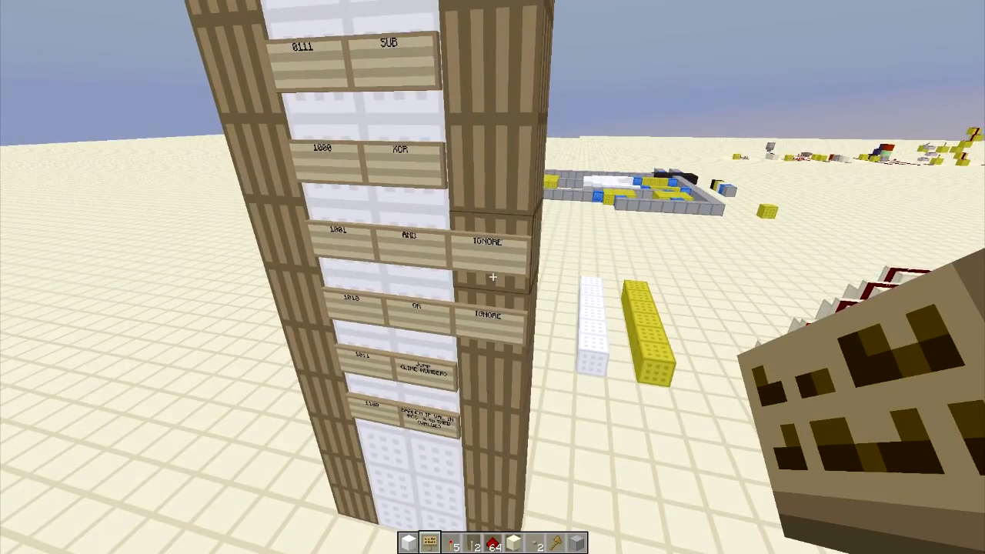
mouse_move(493, 277)
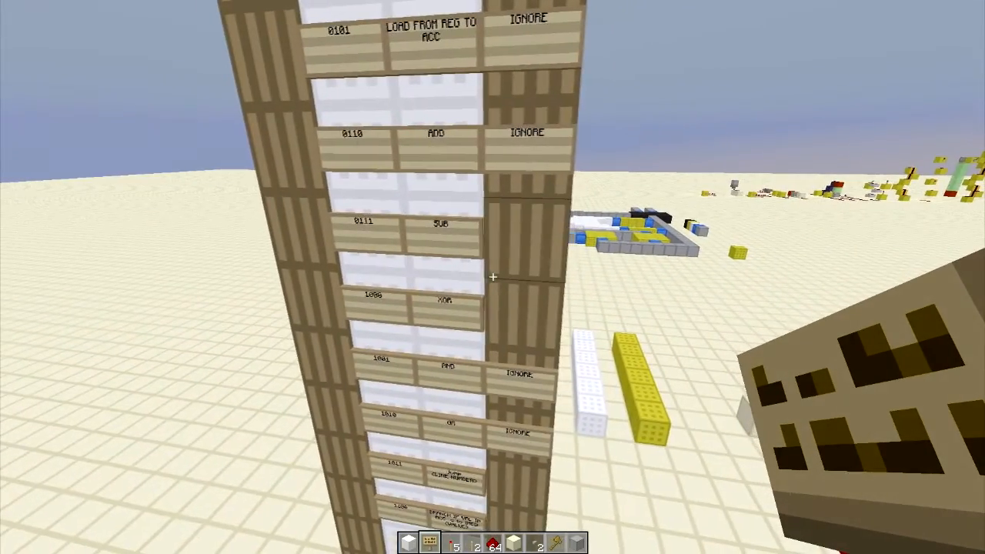
mouse_move(493, 277)
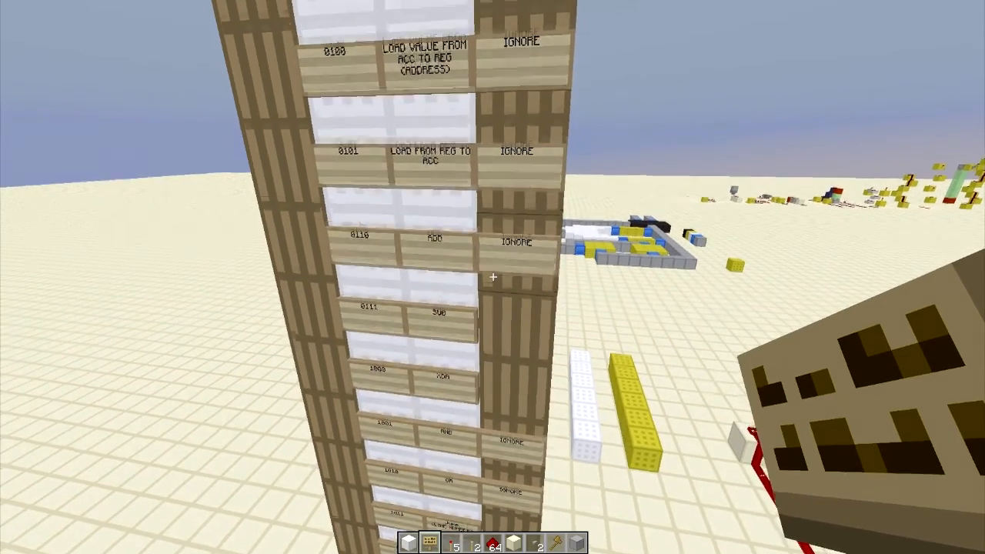
mouse_move(492, 278)
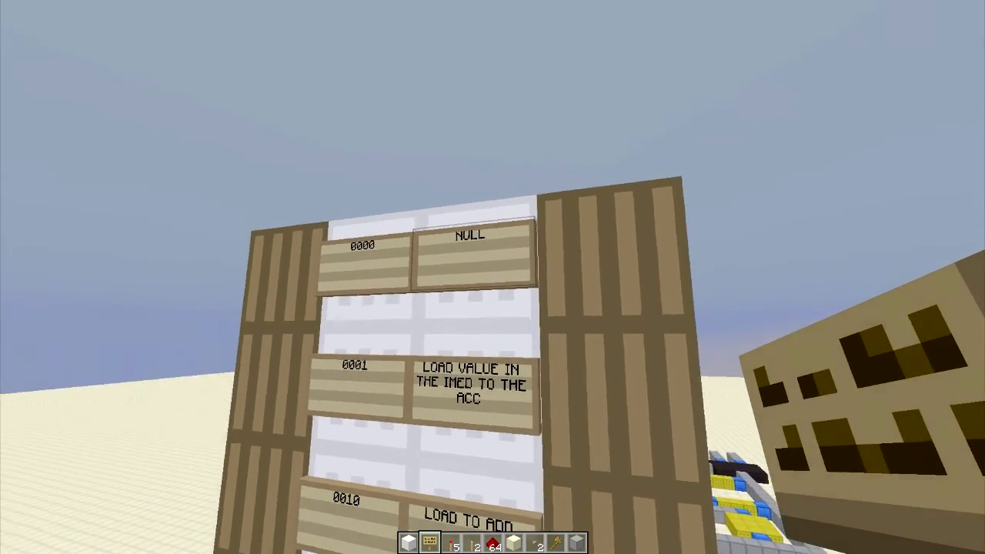
mouse_move(492, 277)
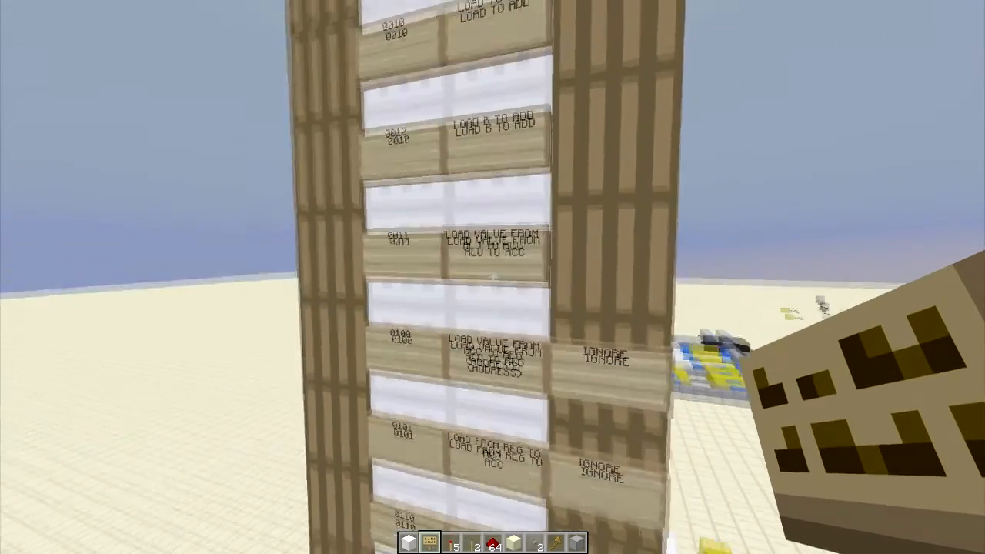
mouse_move(493, 277)
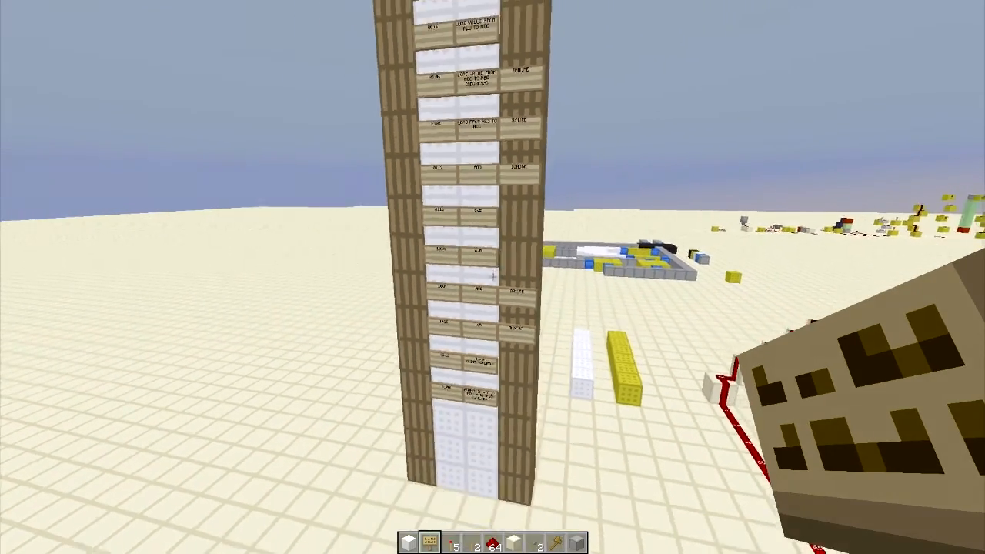
mouse_move(492, 277)
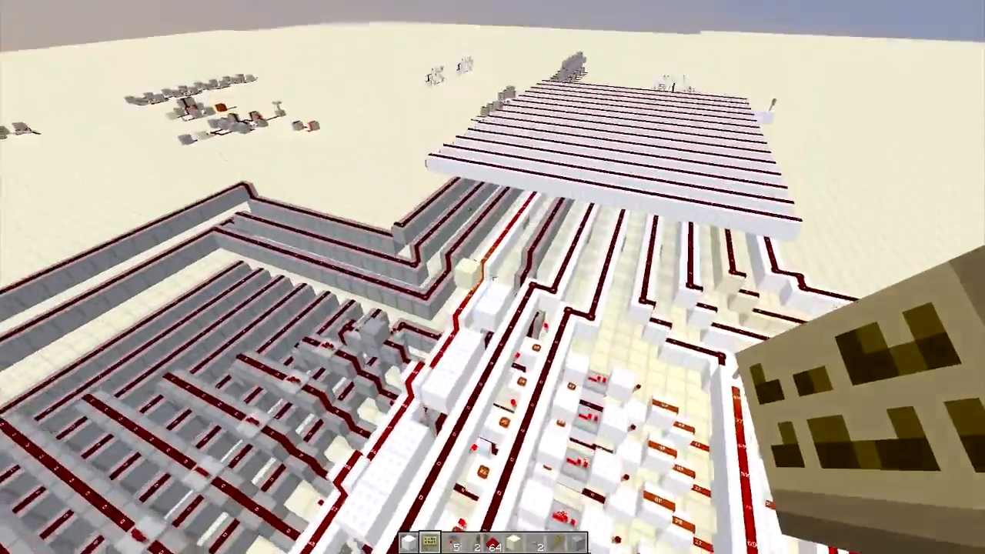
mouse_move(492, 277)
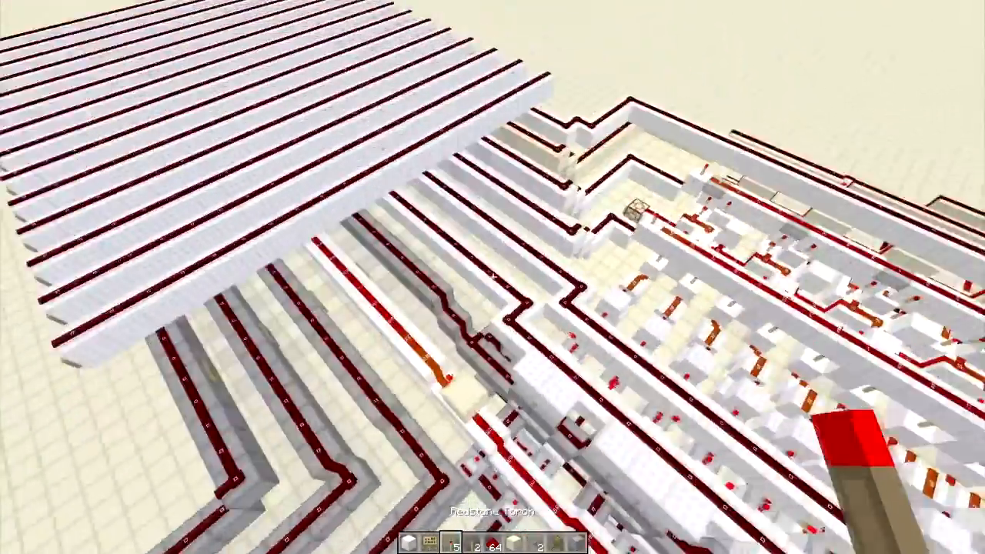
mouse_move(492, 277)
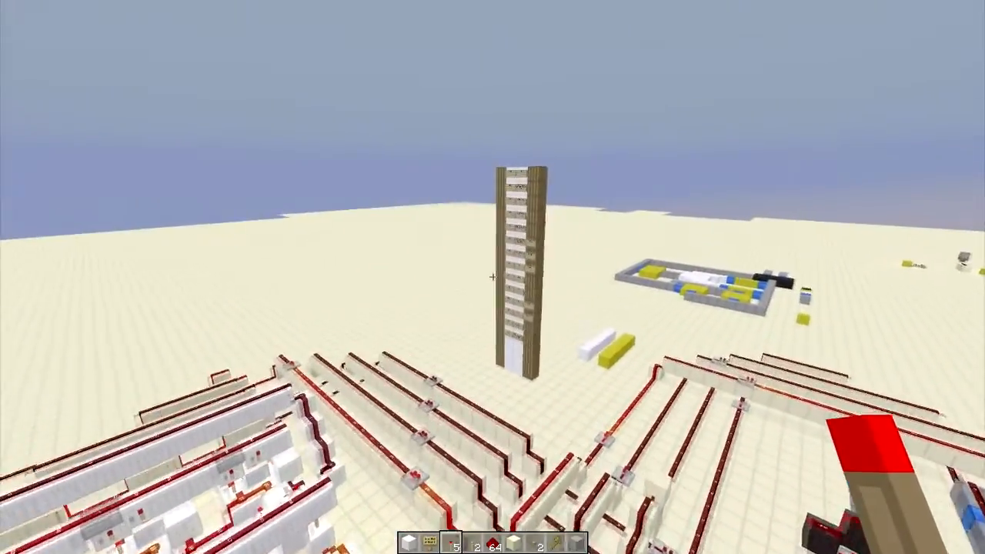
mouse_move(493, 277)
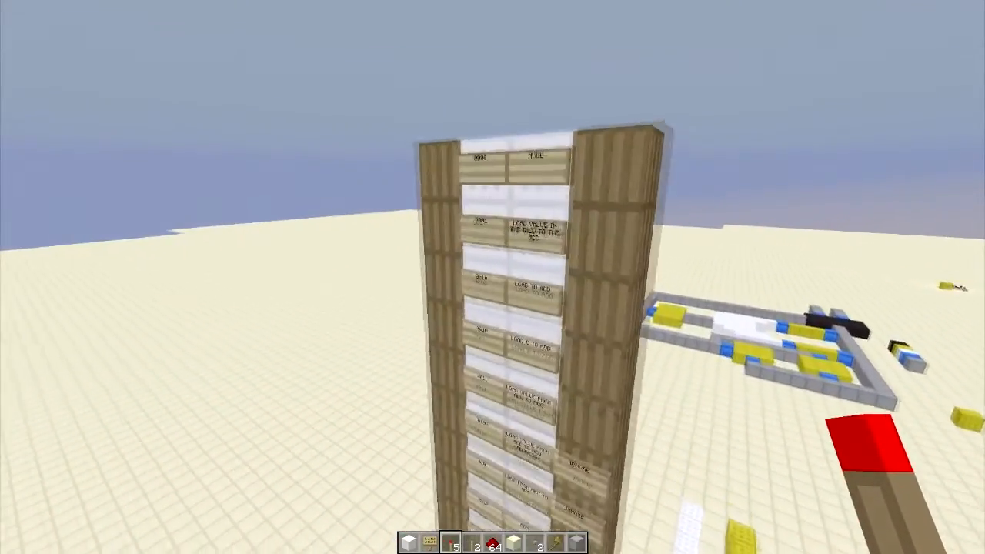
mouse_move(492, 277)
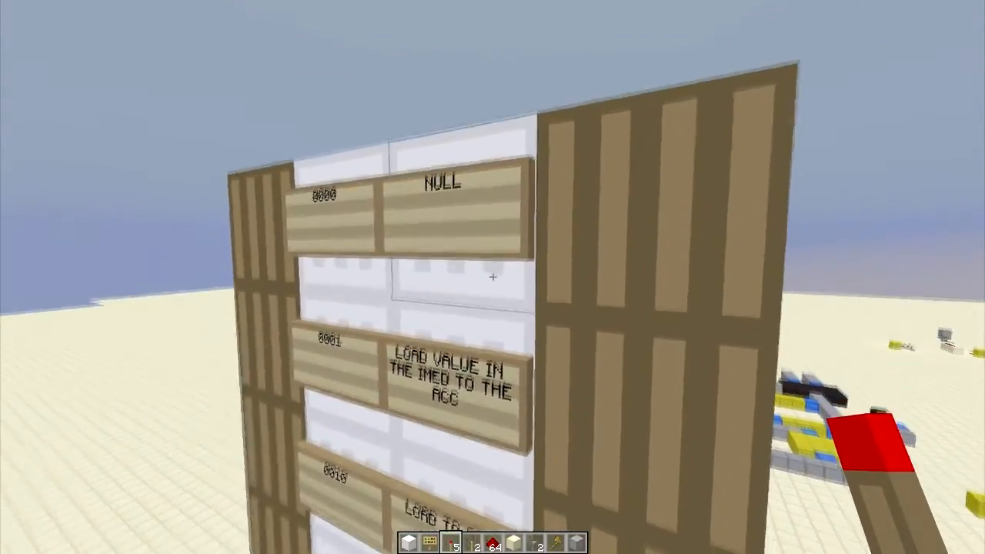
mouse_move(493, 277)
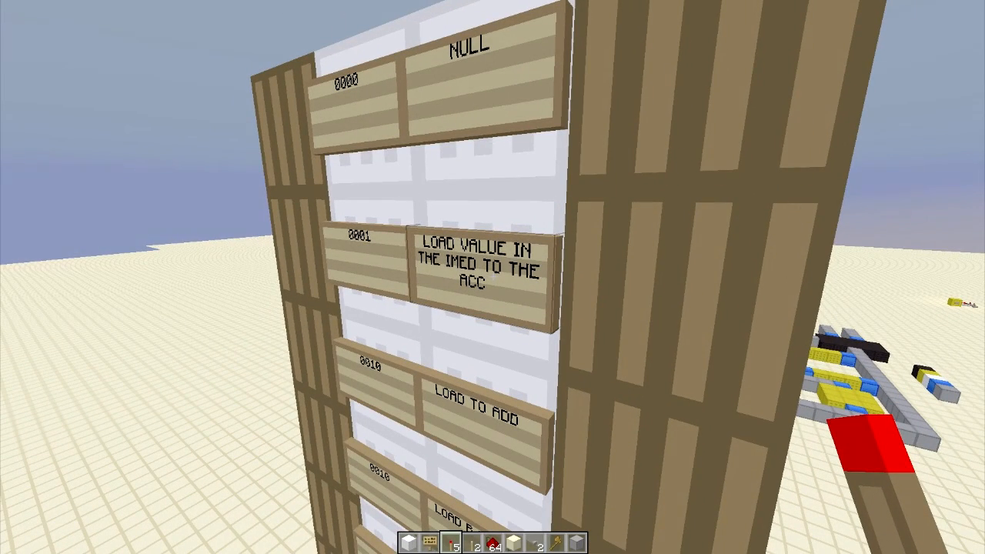
mouse_move(493, 278)
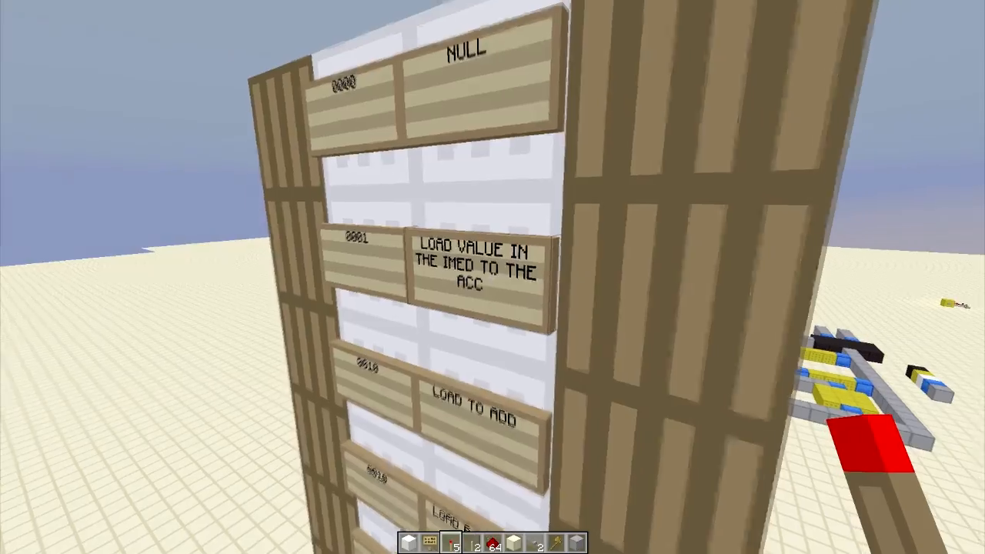
mouse_move(493, 277)
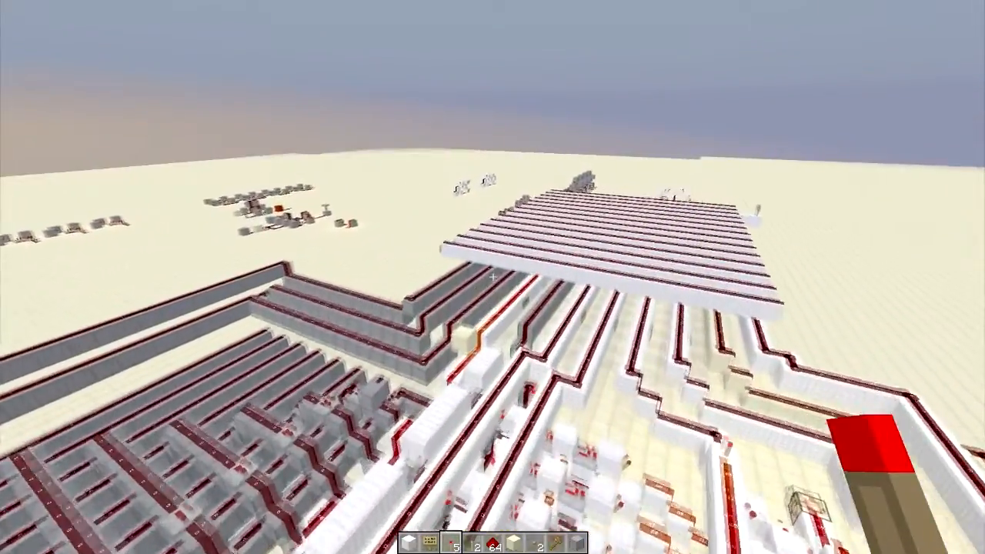
mouse_move(492, 277)
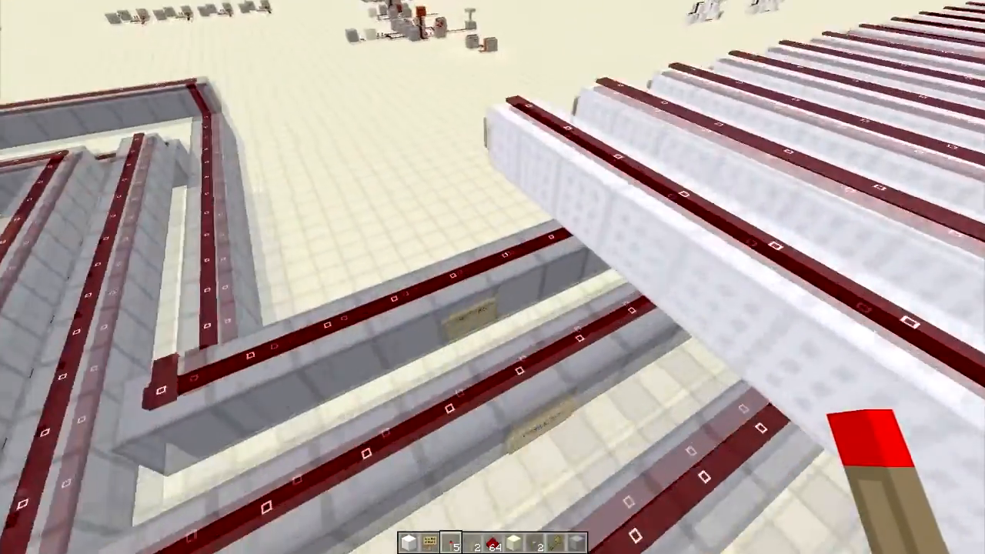
mouse_move(493, 277)
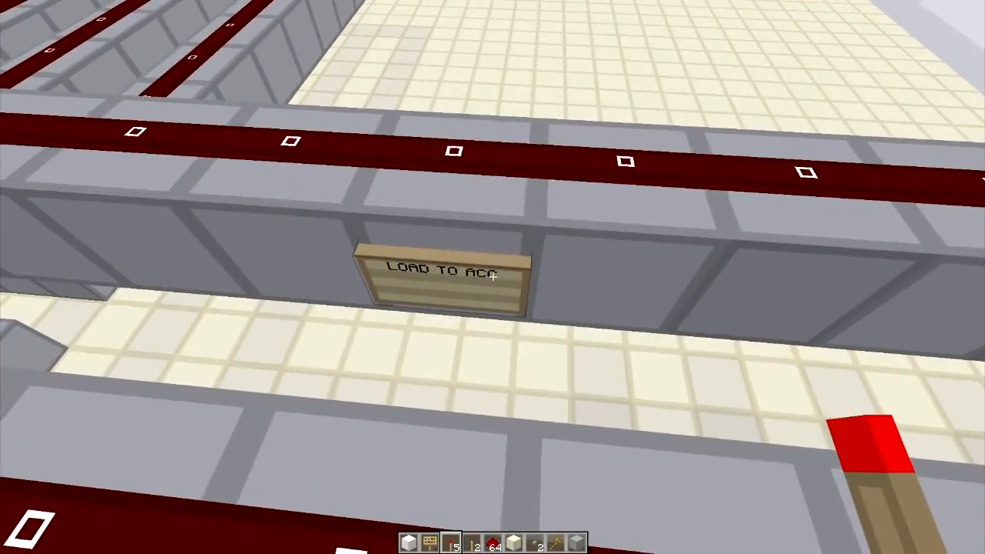
mouse_move(492, 277)
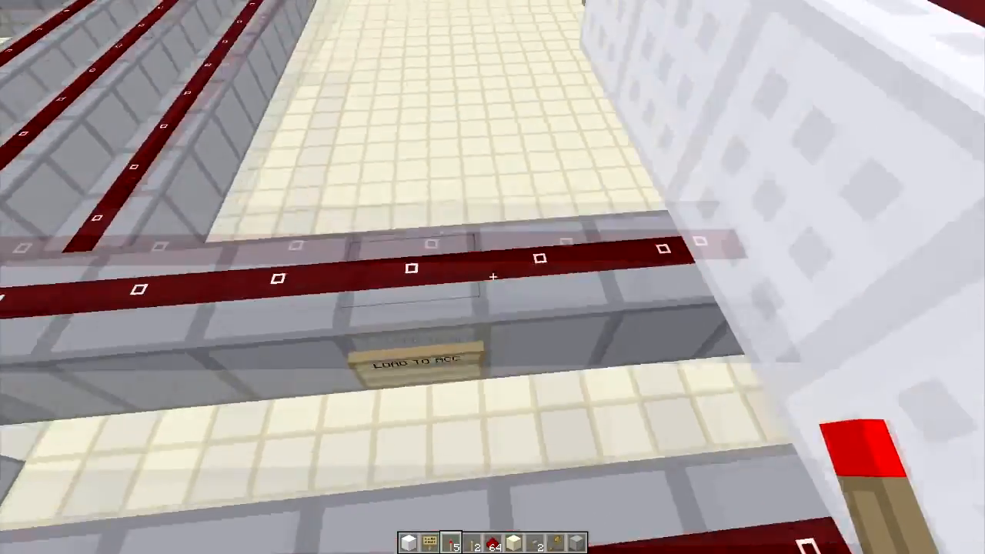
mouse_move(492, 277)
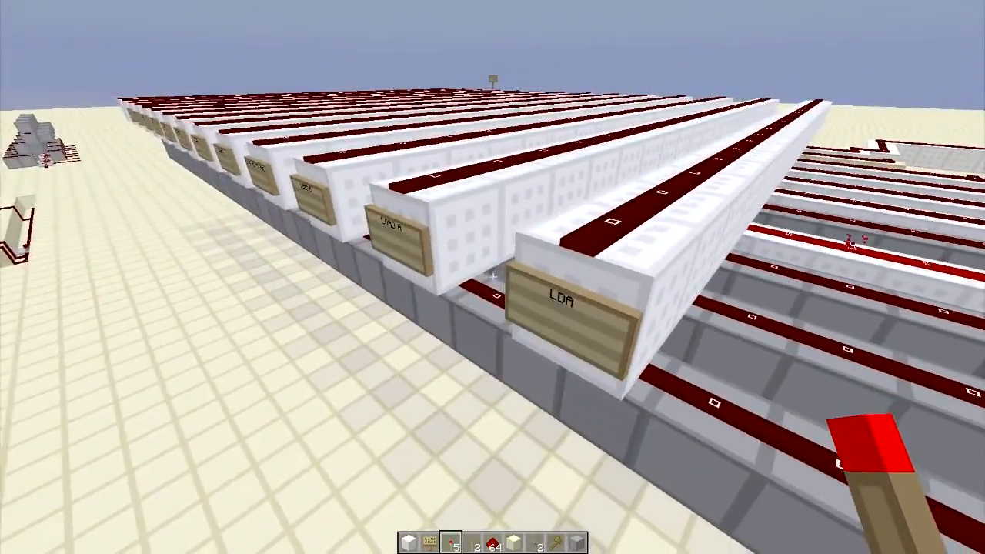
mouse_move(493, 277)
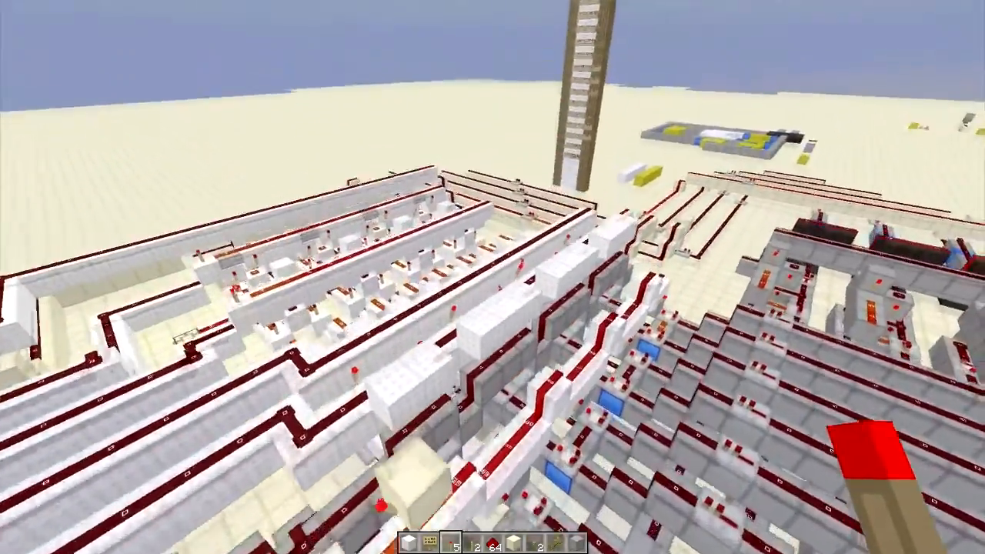
mouse_move(493, 277)
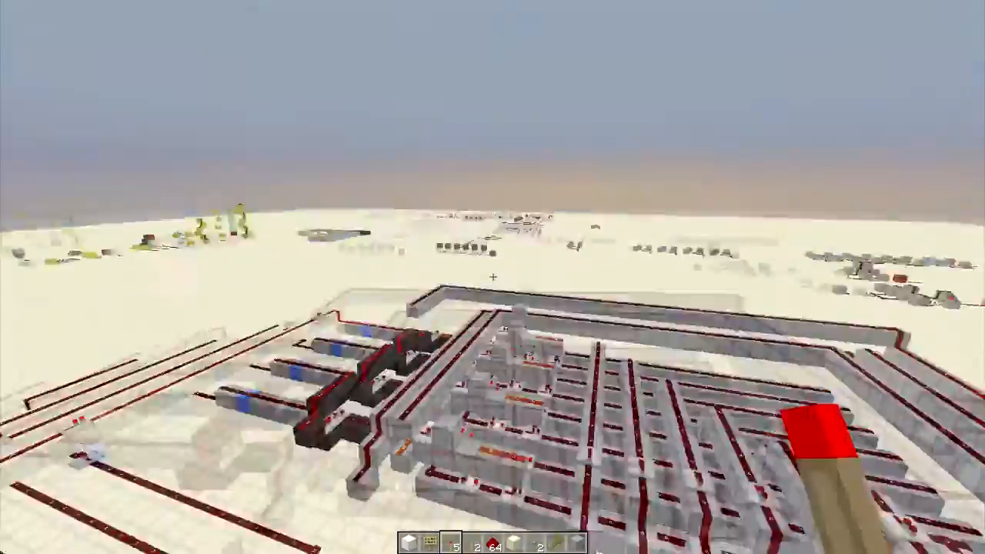
mouse_move(493, 277)
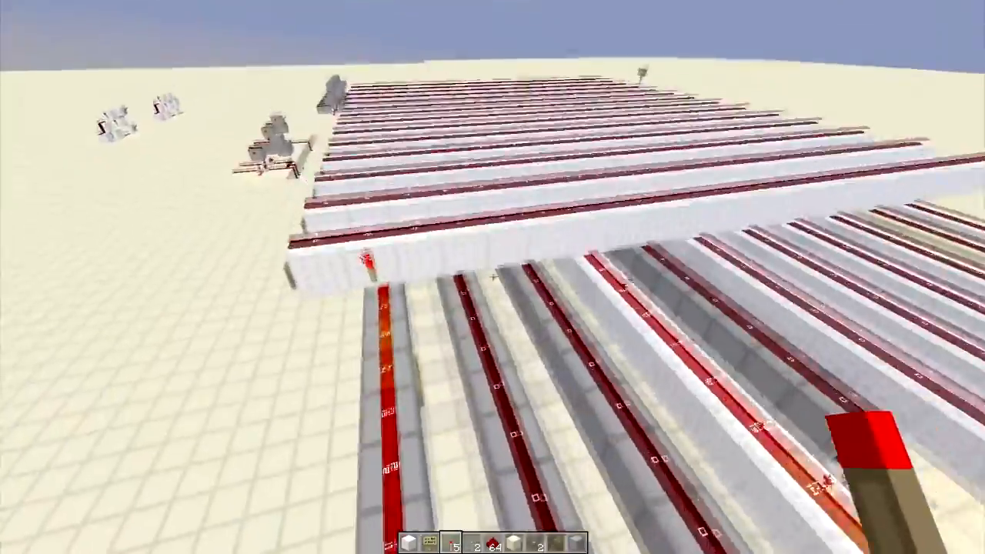
mouse_move(493, 277)
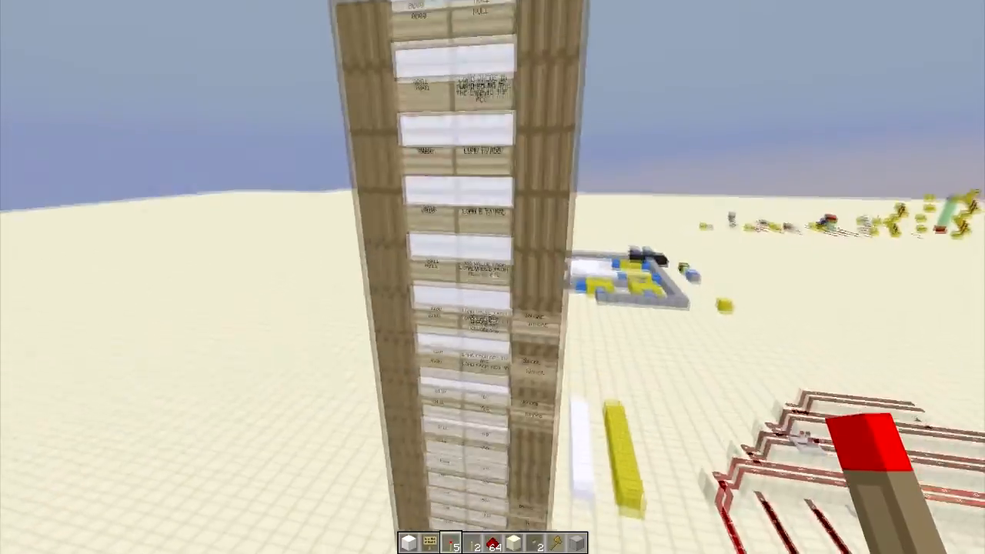
mouse_move(492, 277)
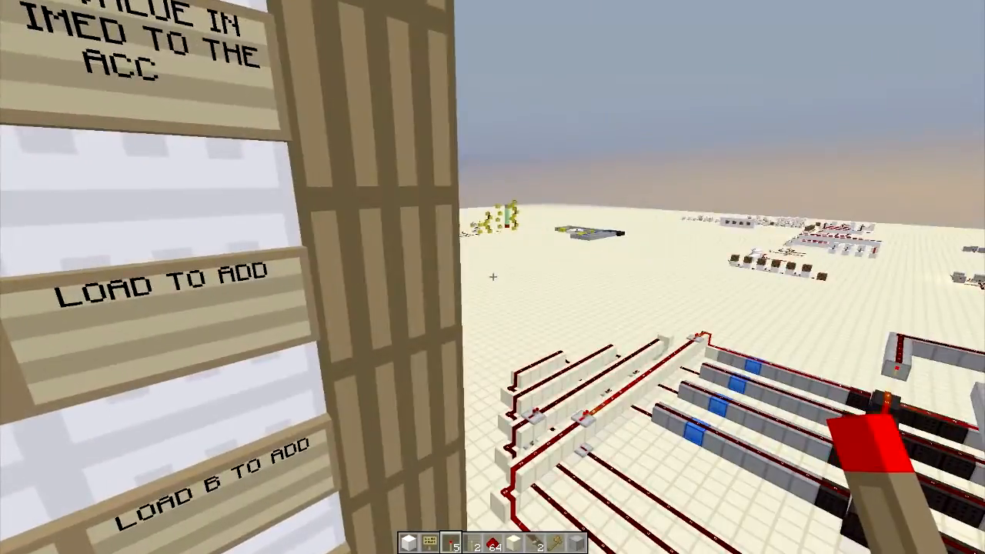
mouse_move(493, 277)
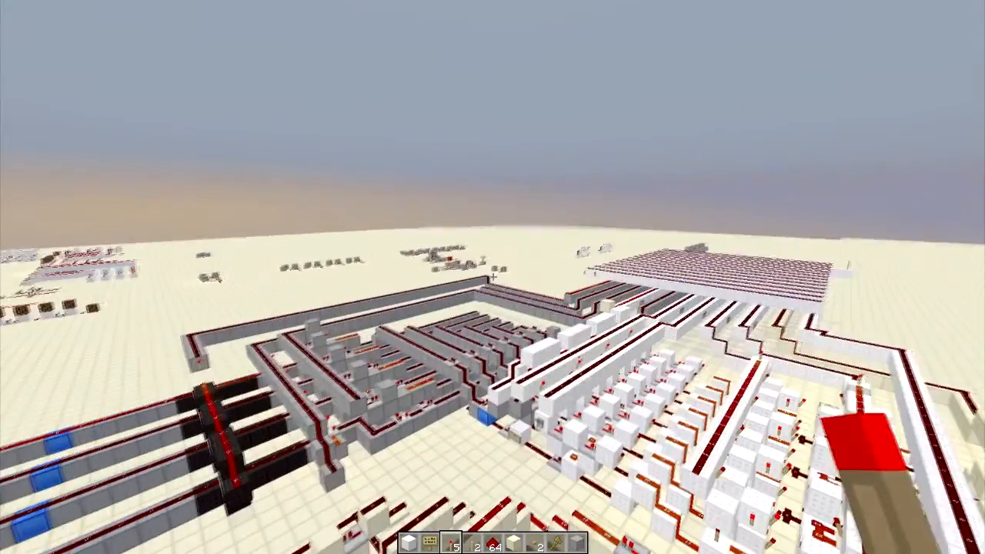
mouse_move(492, 277)
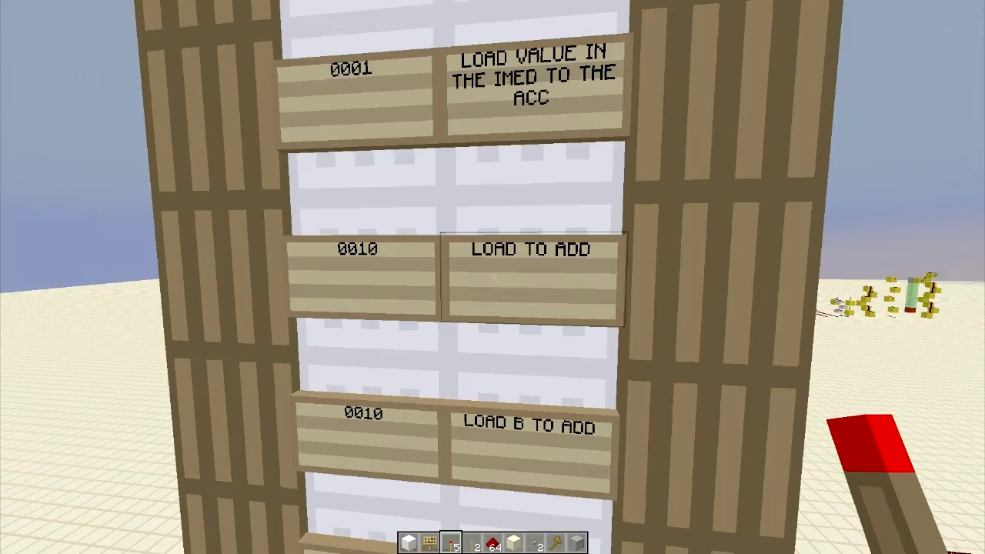
mouse_move(493, 277)
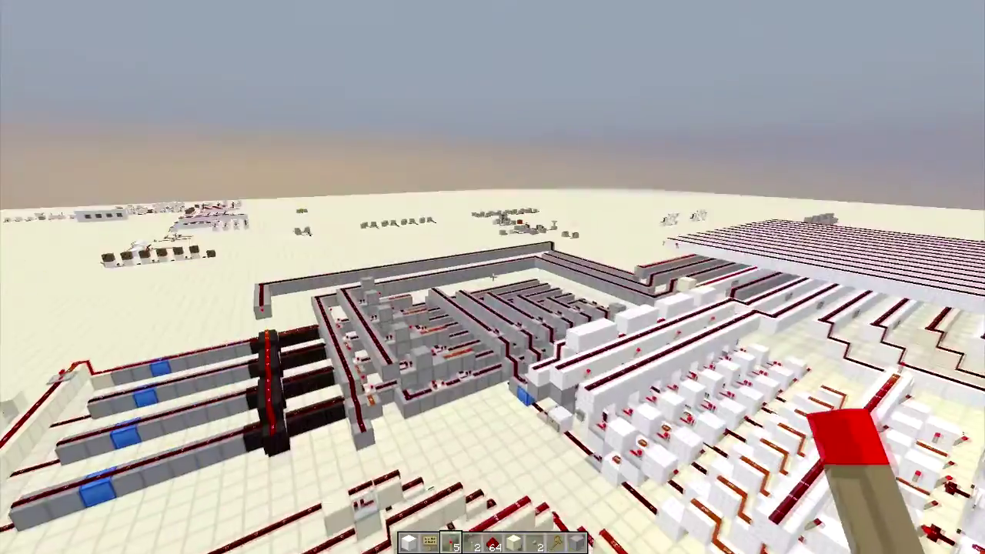
mouse_move(493, 277)
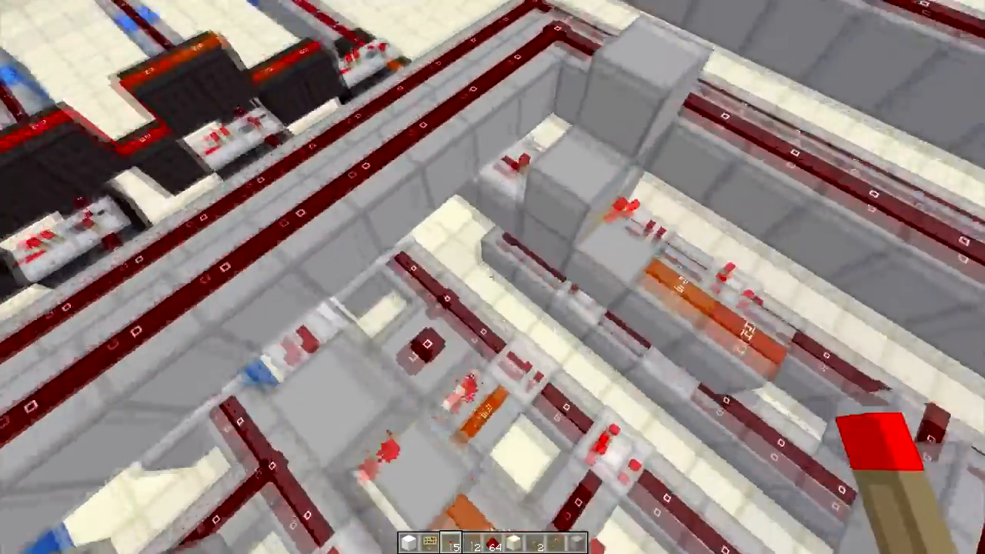
mouse_move(492, 277)
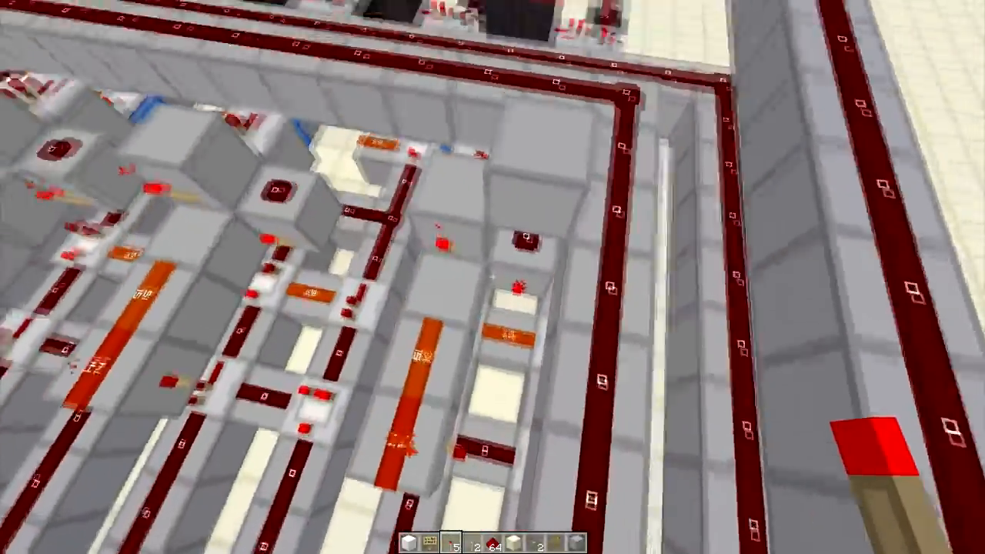
mouse_move(492, 278)
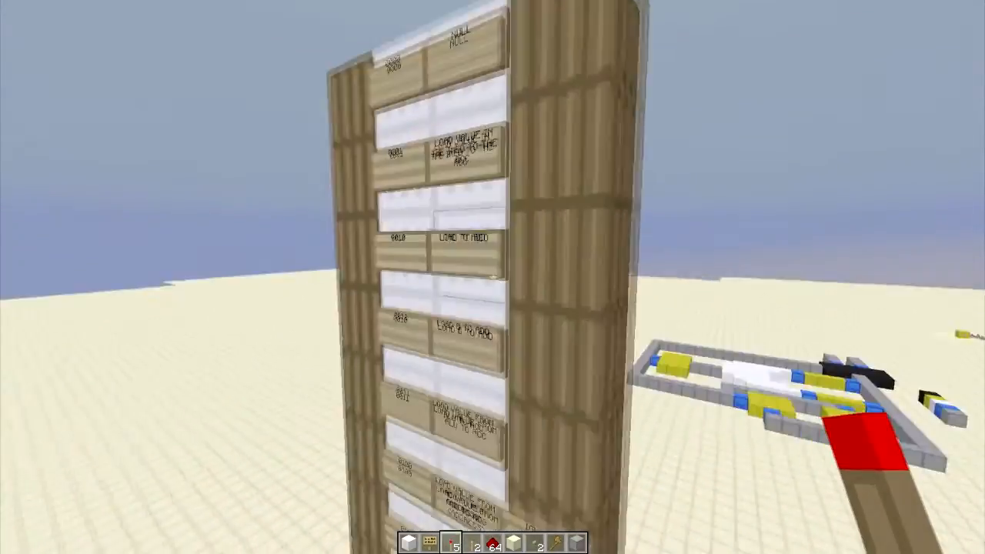
mouse_move(492, 277)
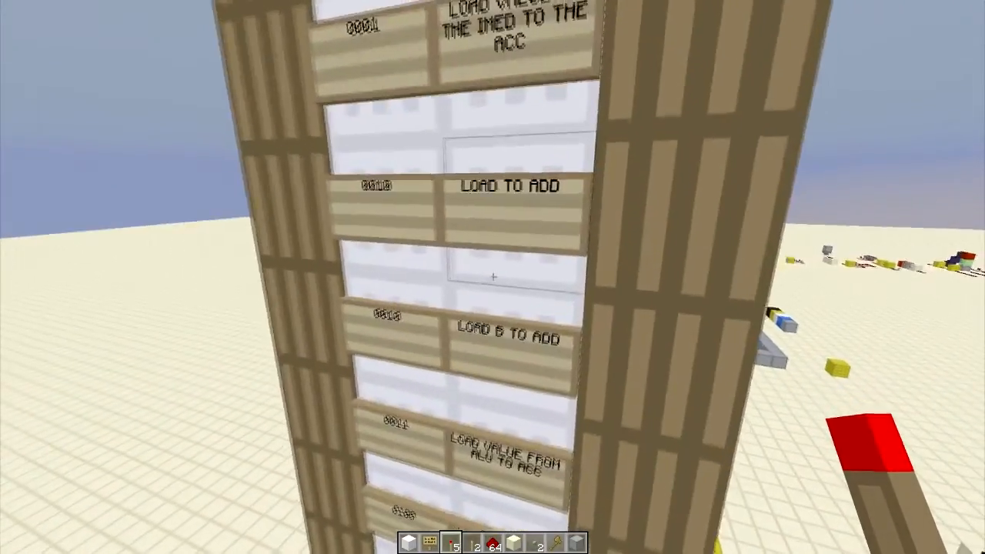
mouse_move(493, 277)
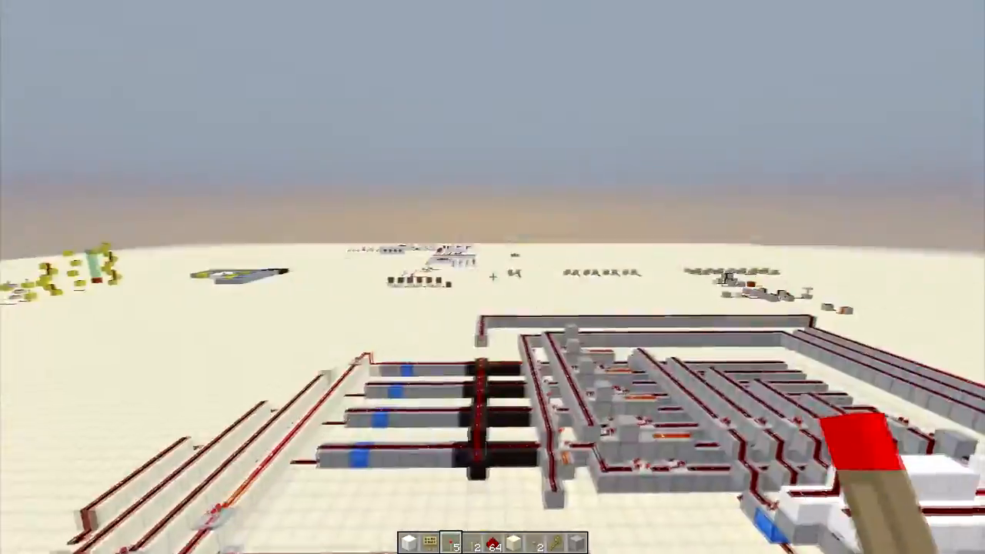
mouse_move(493, 277)
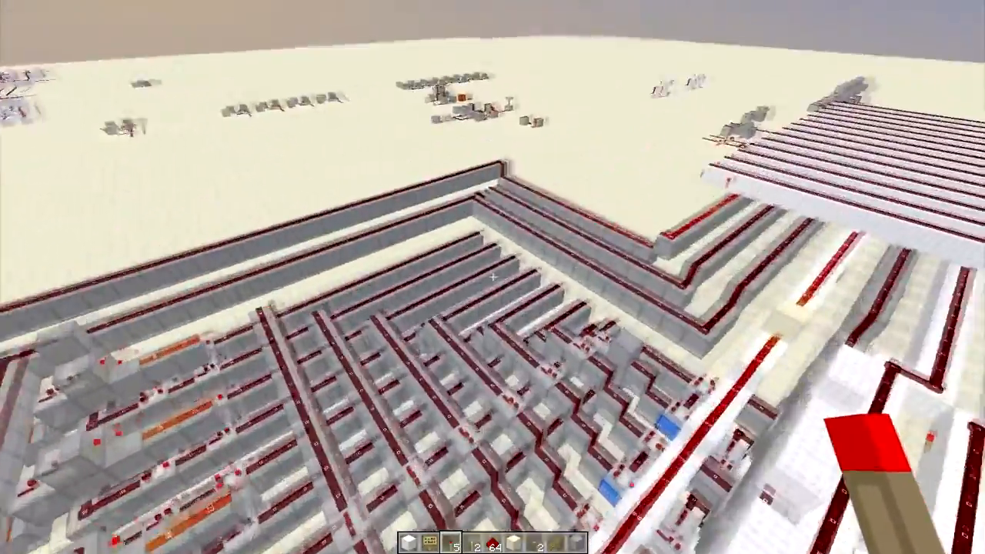
mouse_move(493, 277)
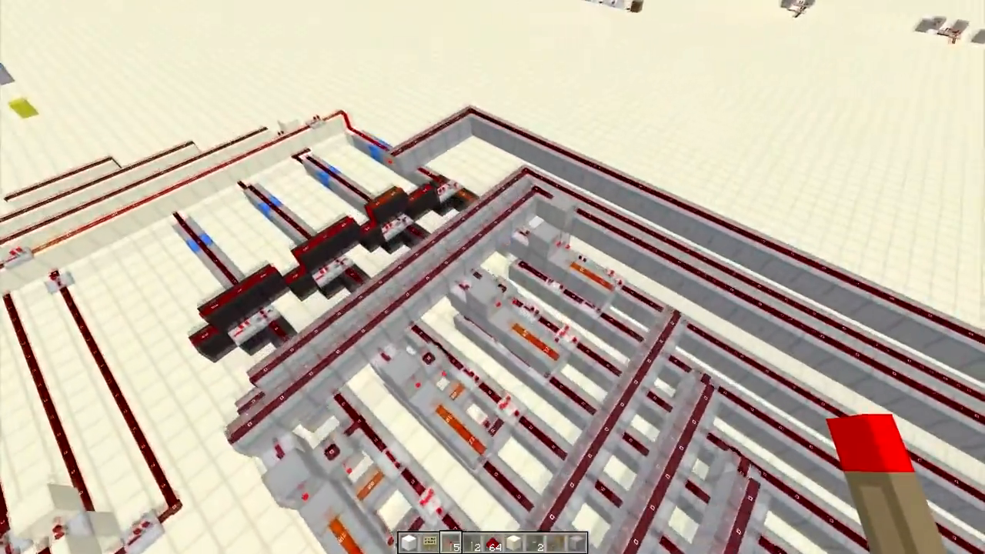
mouse_move(493, 277)
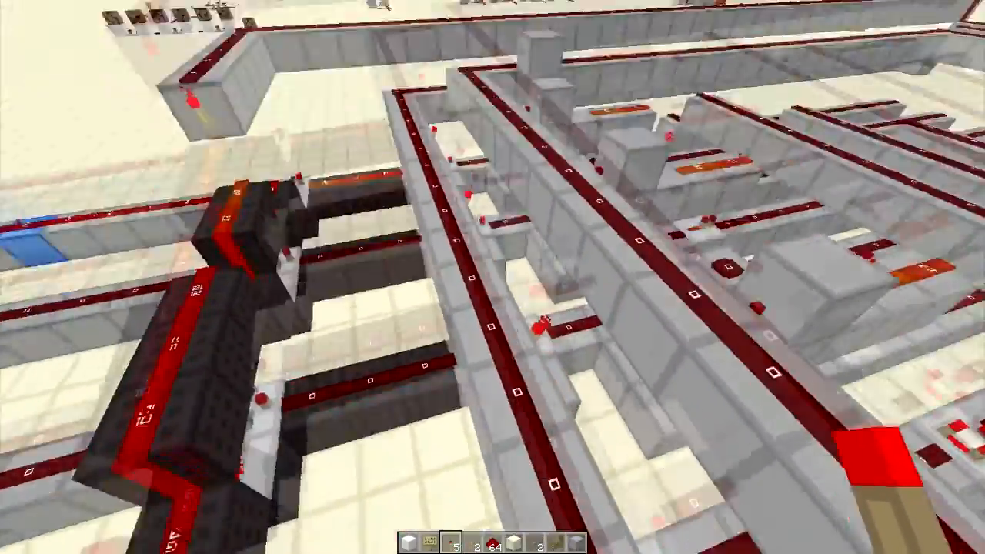
mouse_move(492, 277)
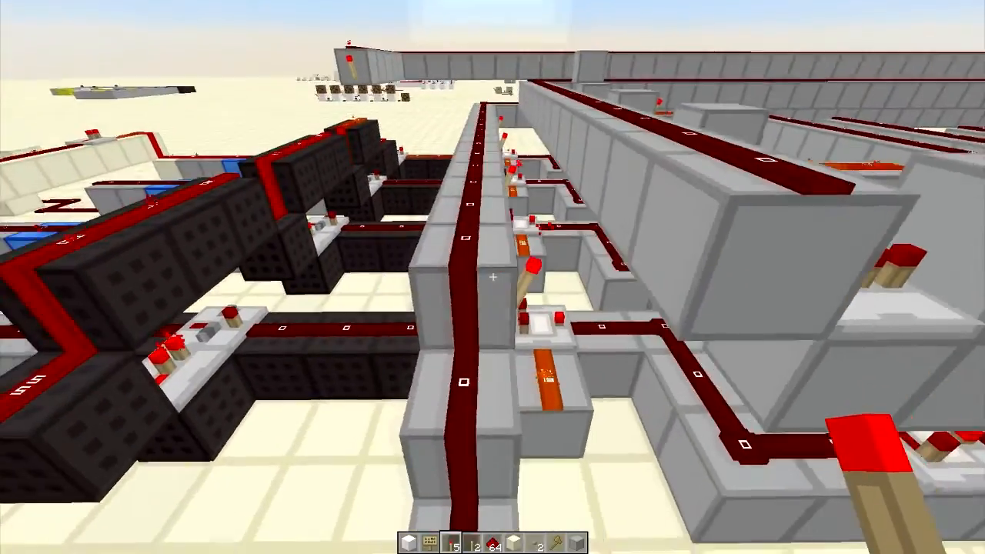
mouse_move(493, 277)
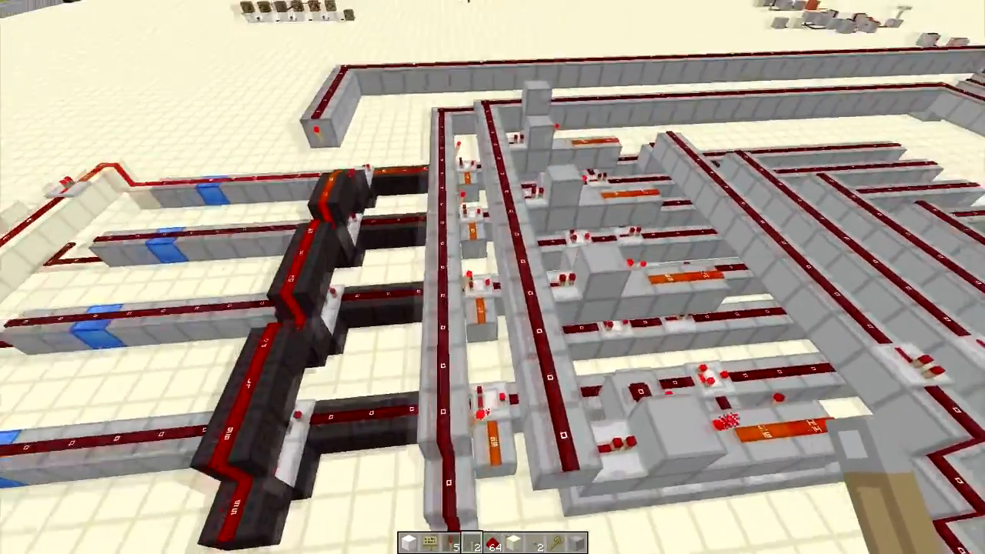
mouse_move(493, 277)
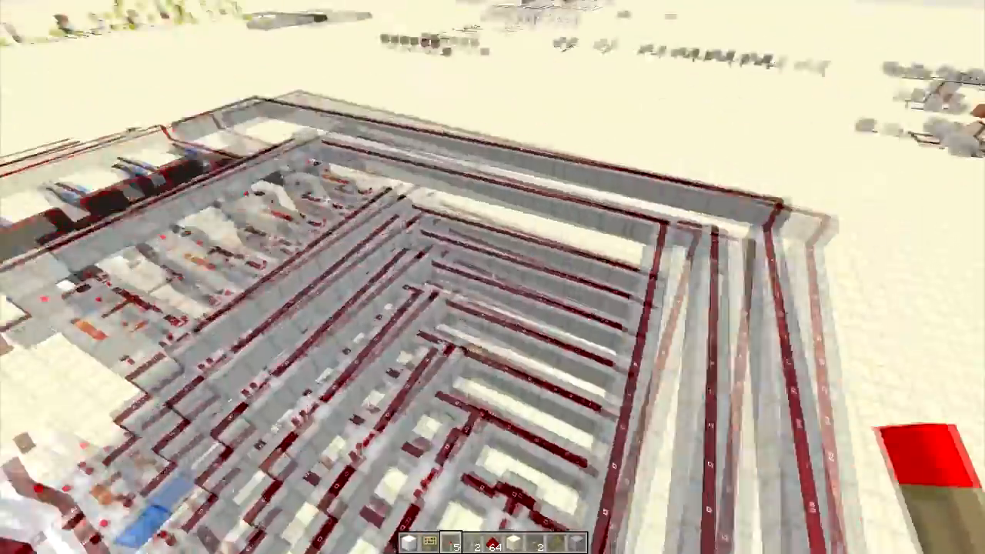
mouse_move(493, 277)
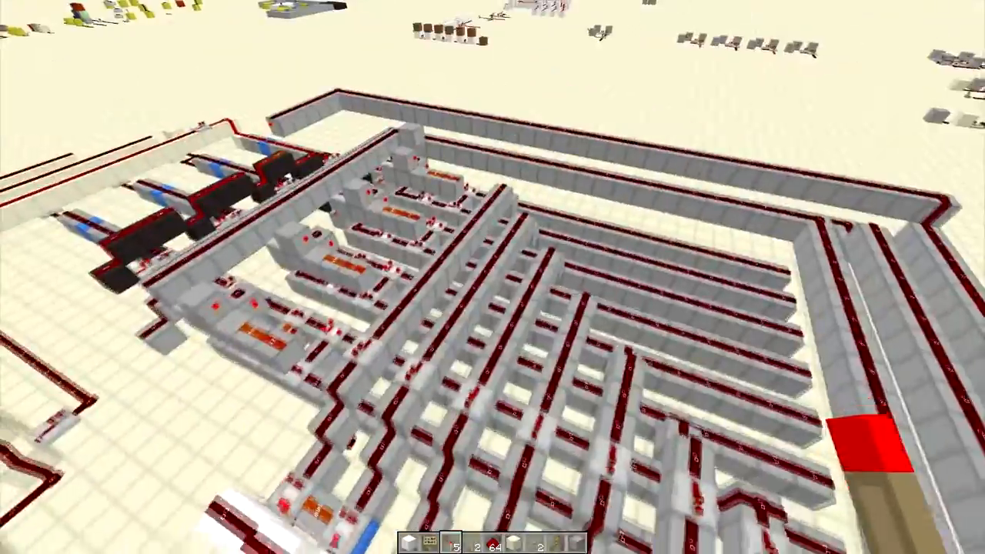
mouse_move(492, 277)
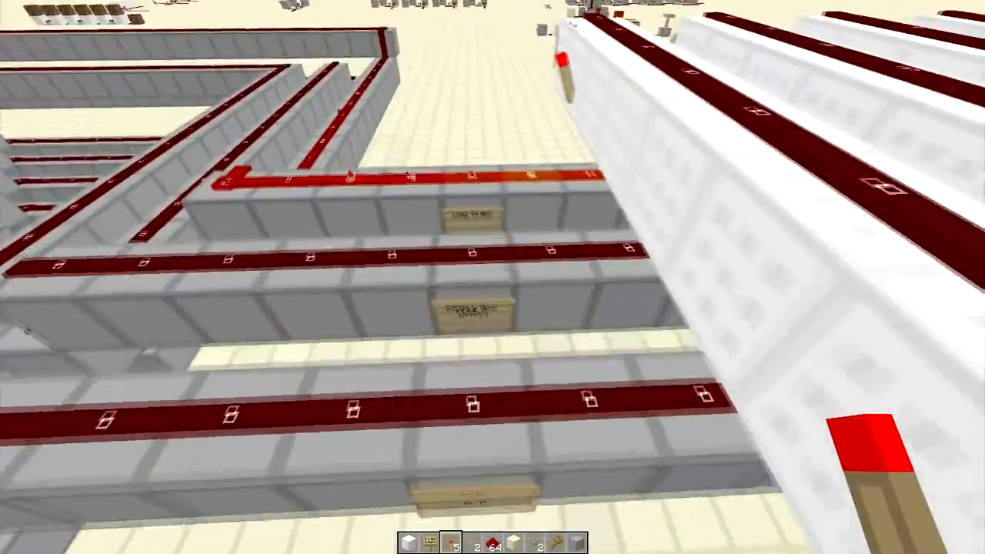
mouse_move(492, 277)
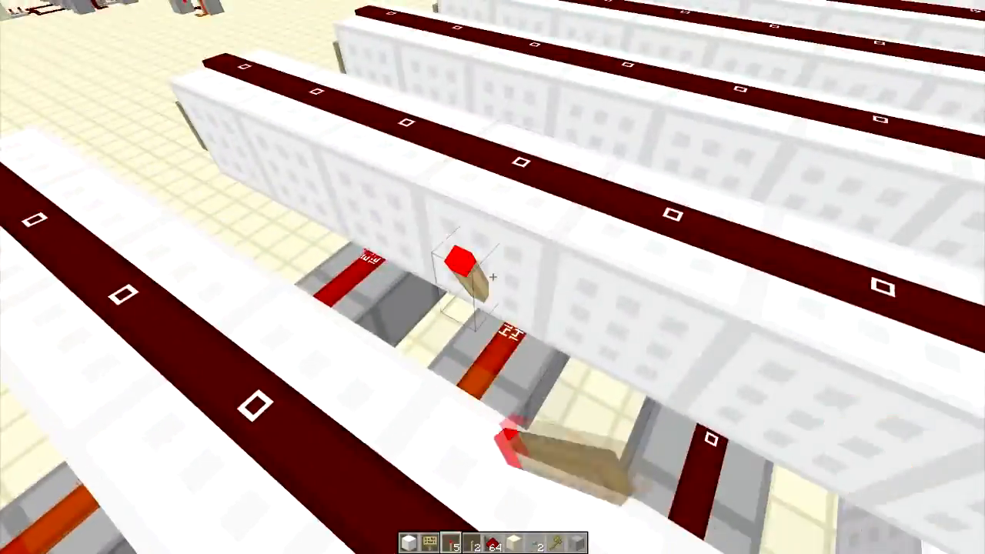
mouse_move(492, 277)
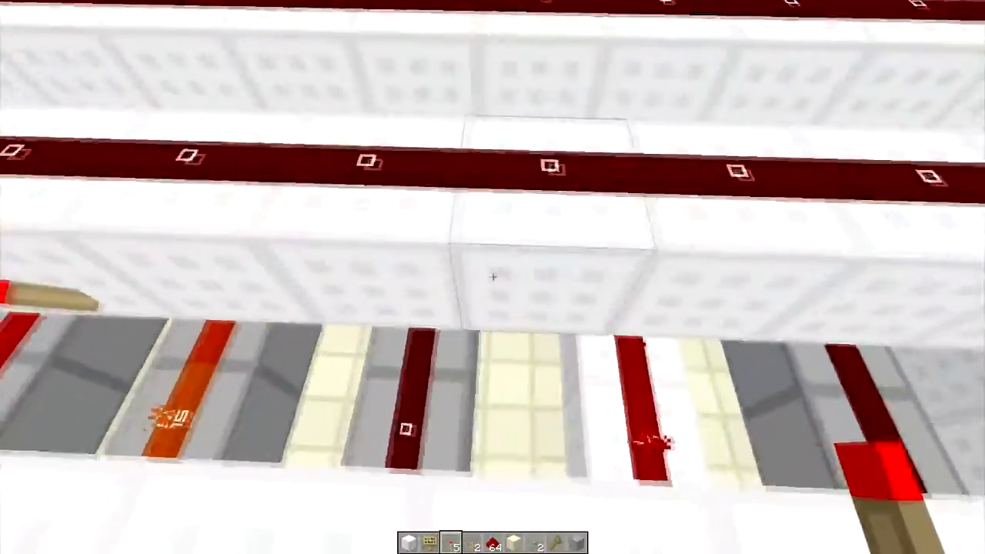
mouse_move(492, 277)
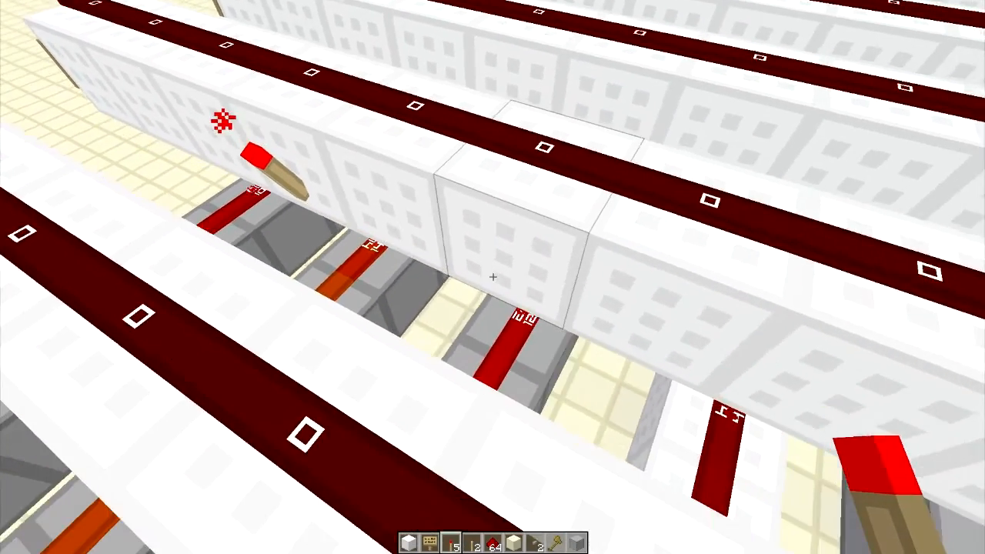
mouse_move(493, 277)
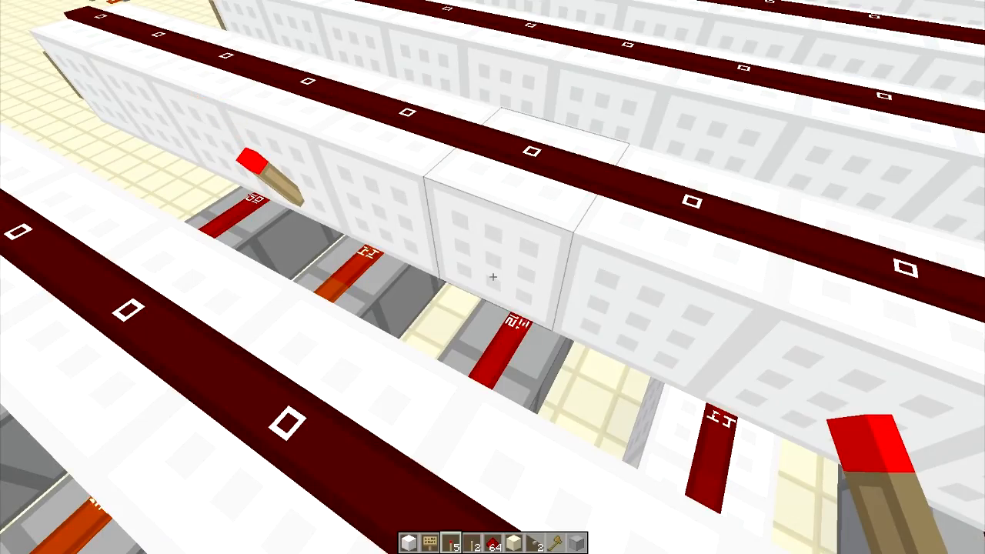
mouse_move(492, 277)
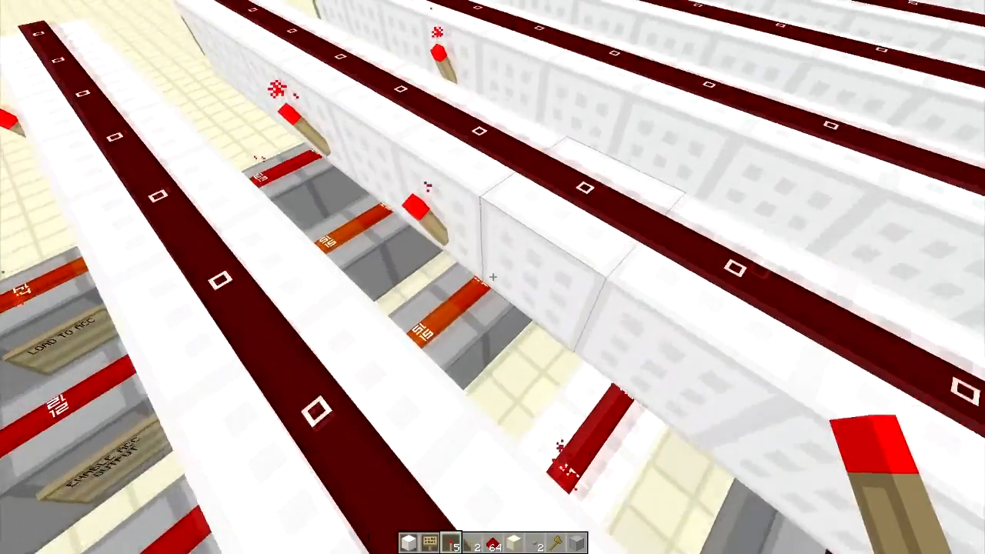
mouse_move(493, 277)
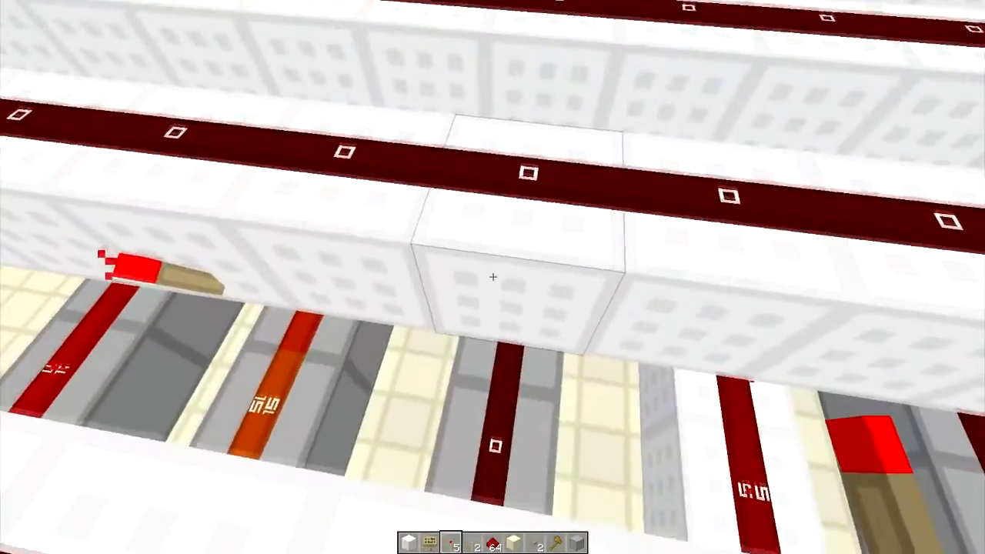
mouse_move(493, 277)
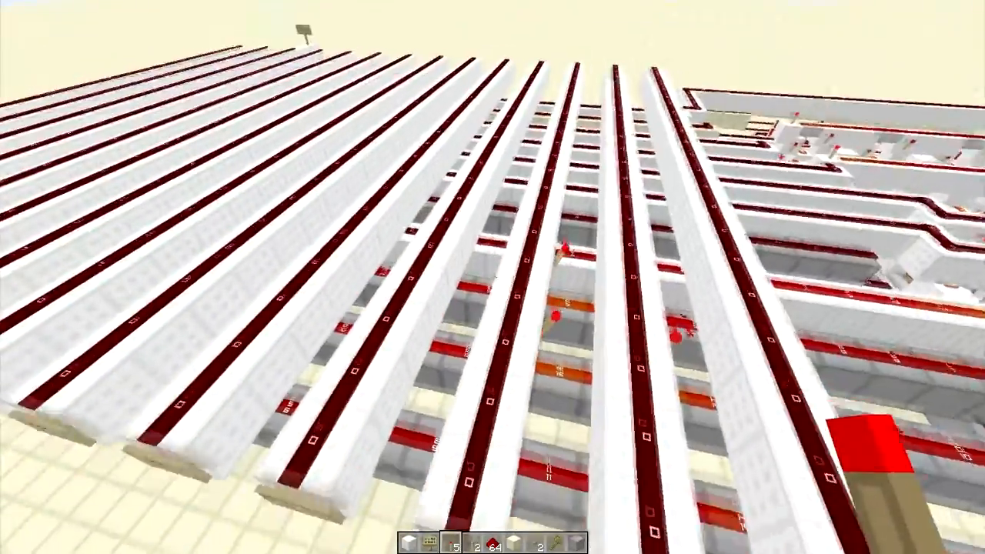
mouse_move(493, 277)
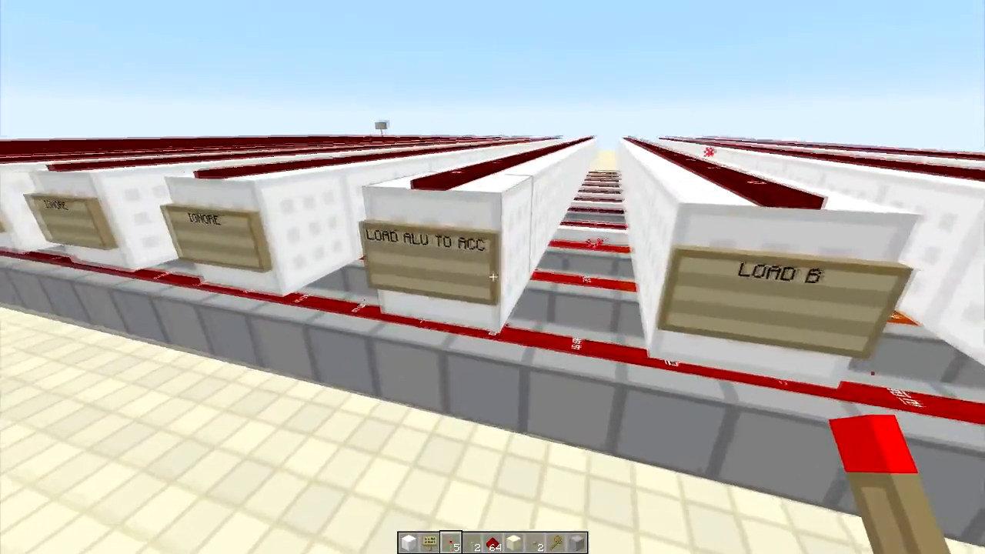
mouse_move(492, 277)
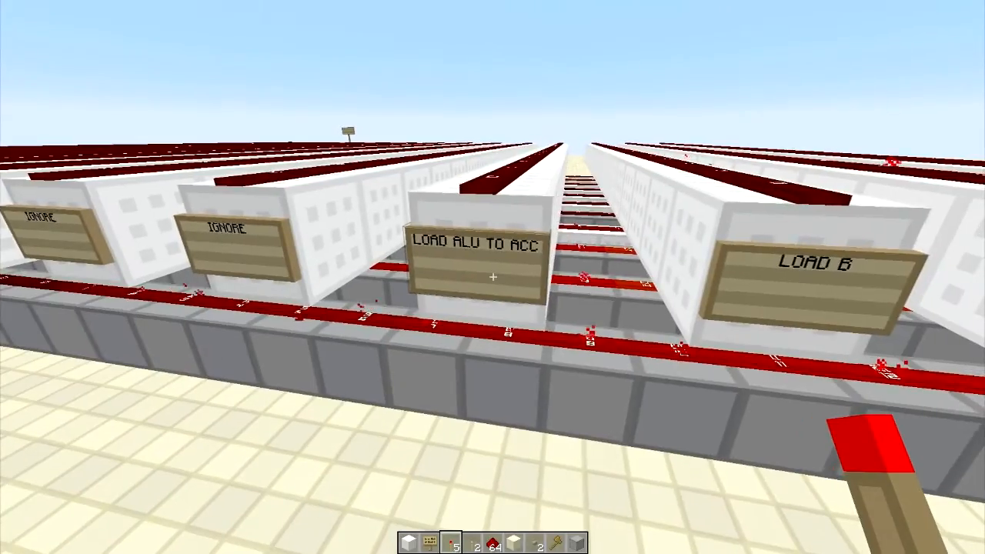
mouse_move(493, 277)
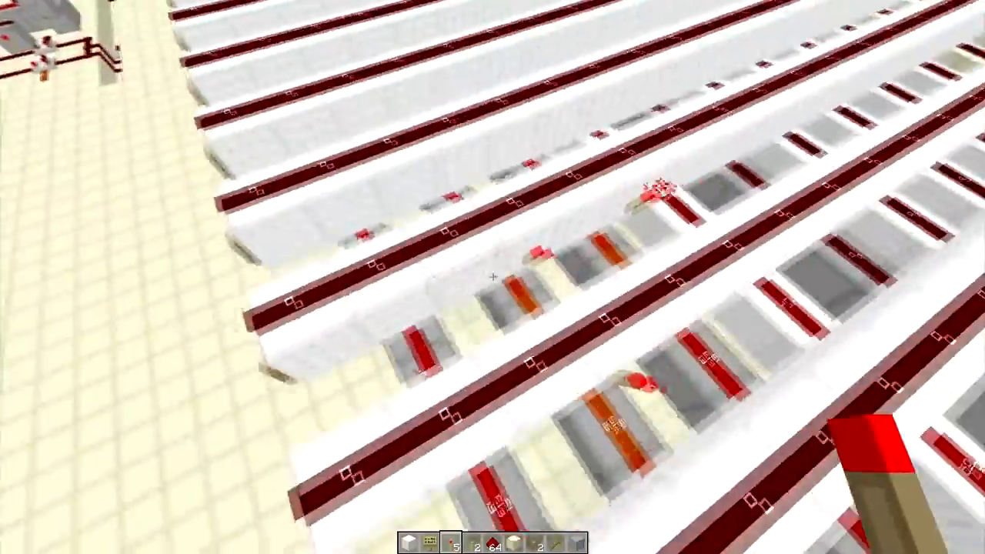
mouse_move(493, 277)
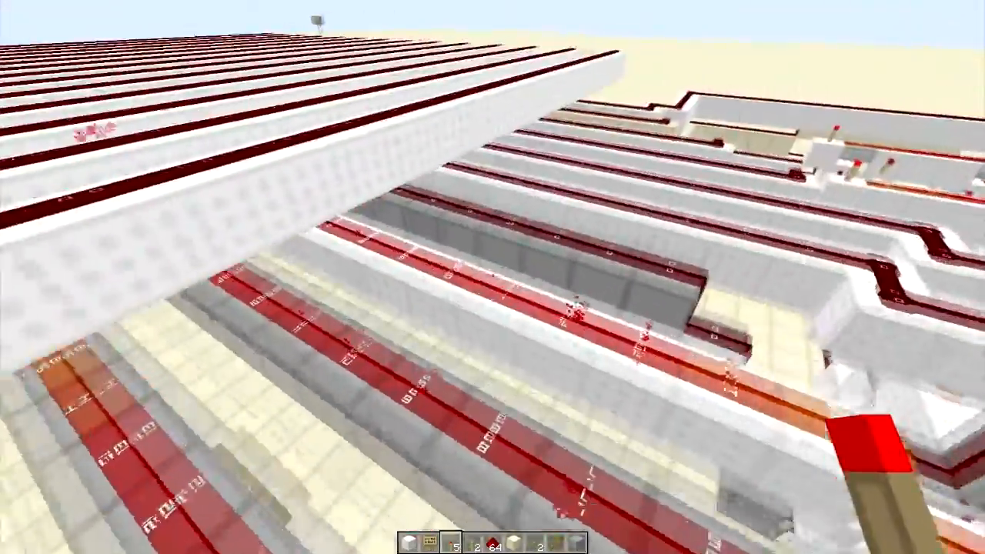
mouse_move(493, 277)
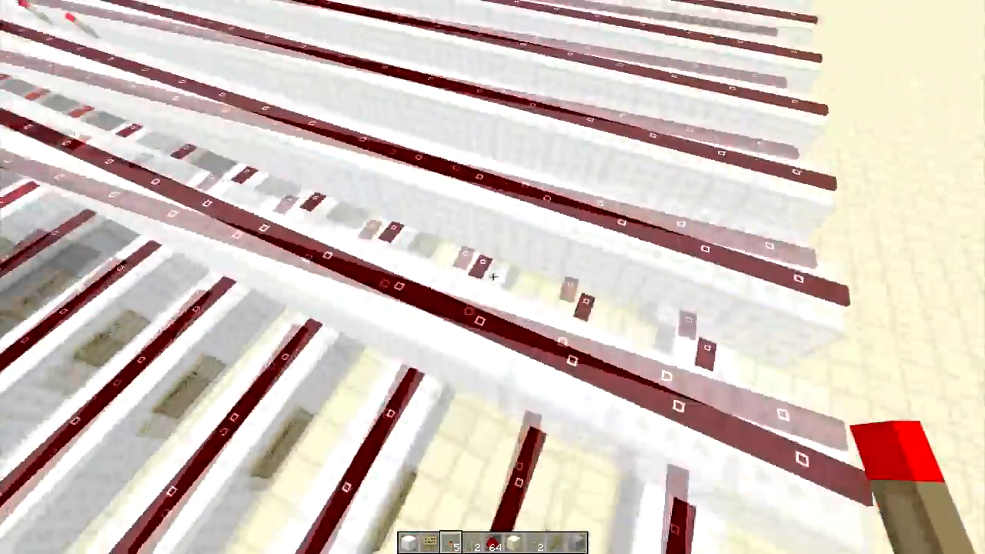
mouse_move(493, 277)
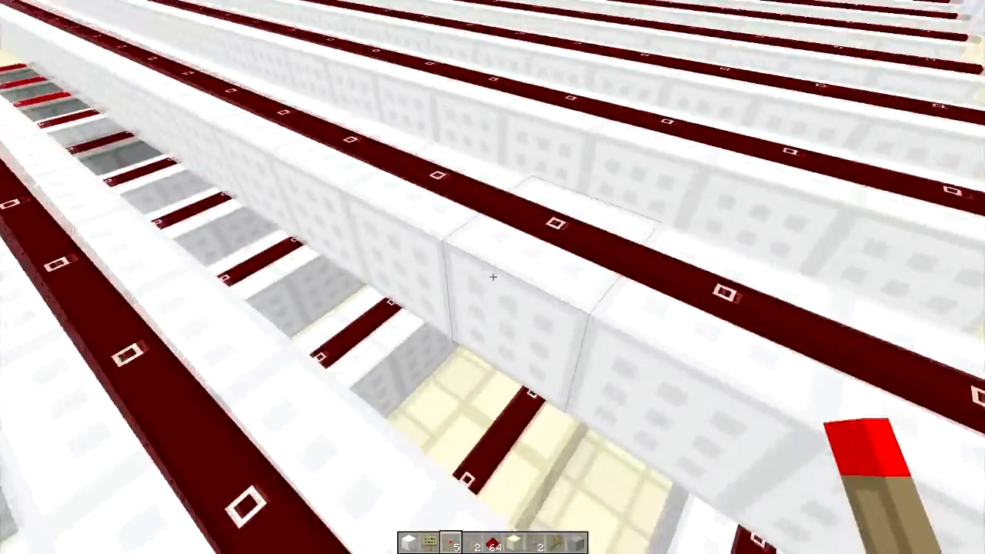
mouse_move(493, 277)
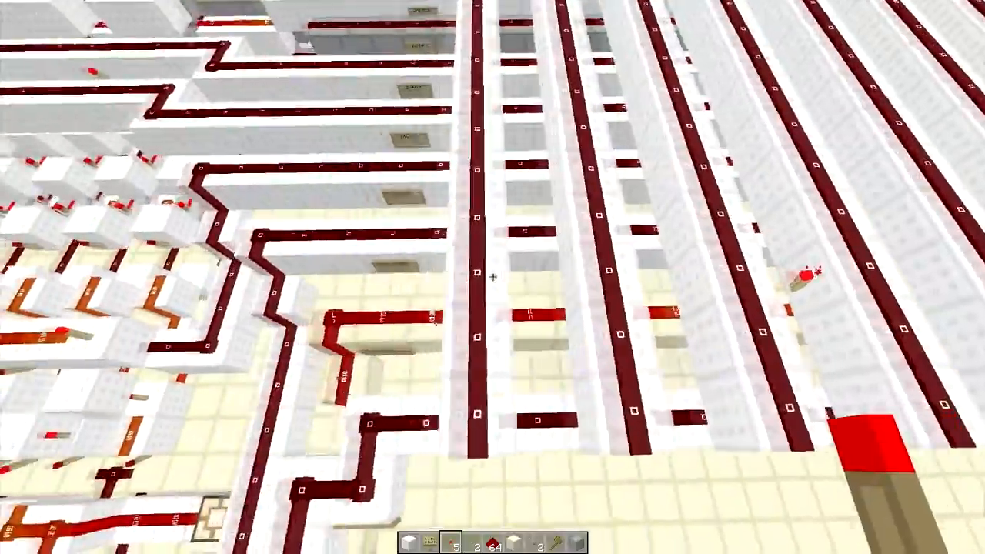
mouse_move(493, 277)
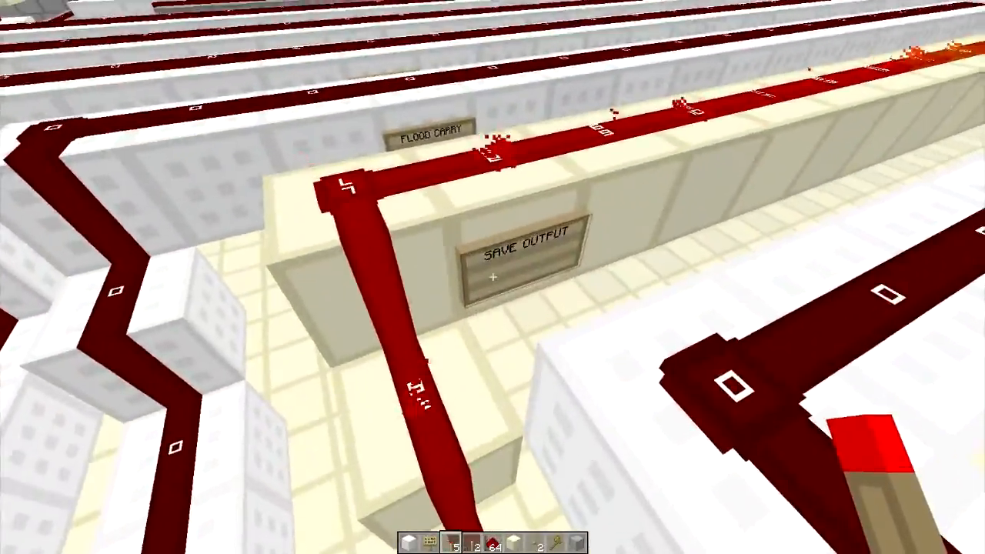
mouse_move(492, 277)
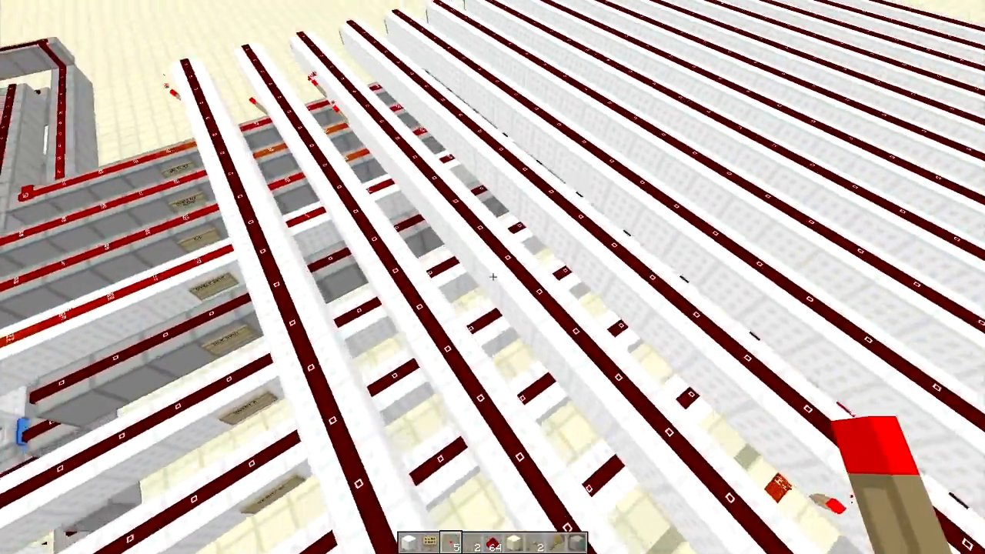
mouse_move(493, 277)
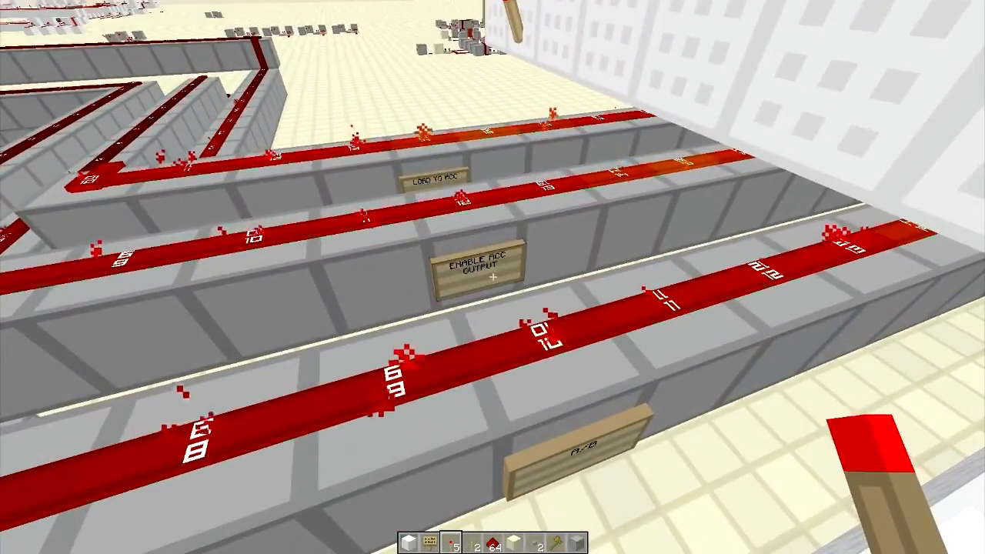
mouse_move(493, 277)
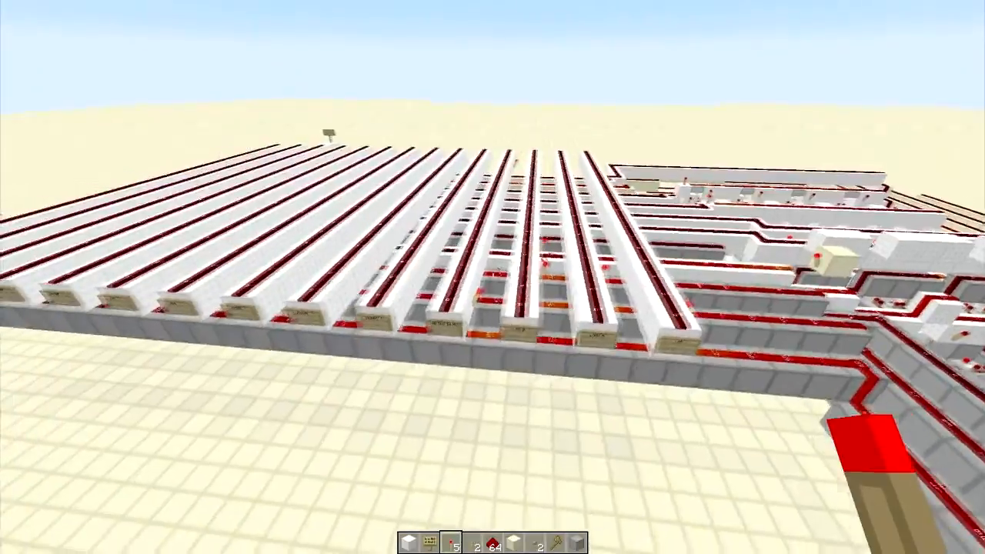
mouse_move(492, 277)
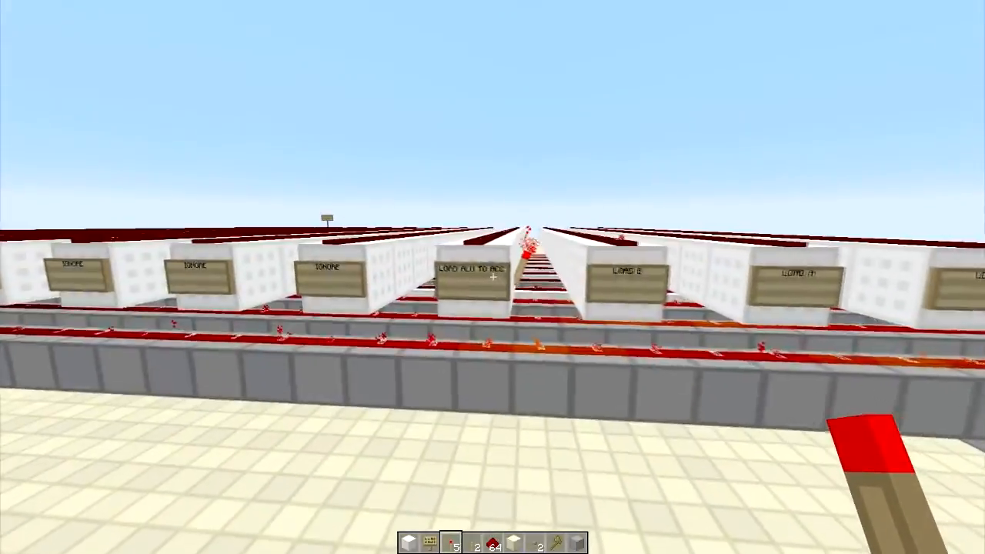
mouse_move(493, 277)
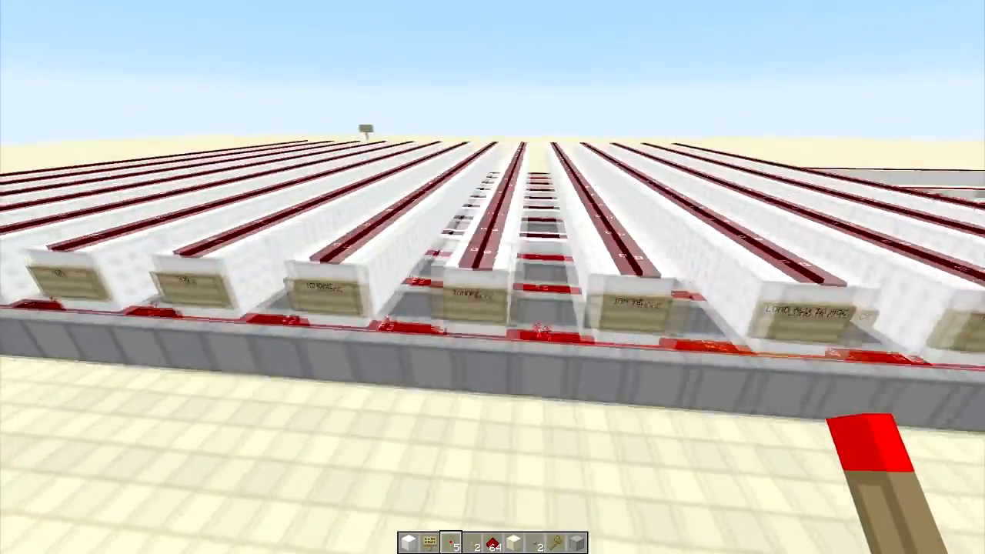
mouse_move(492, 278)
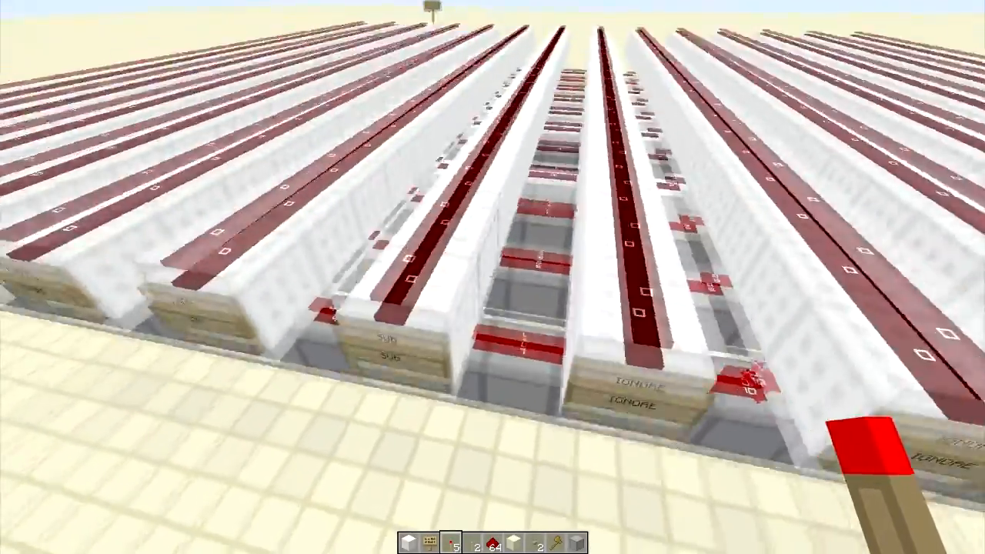
mouse_move(492, 277)
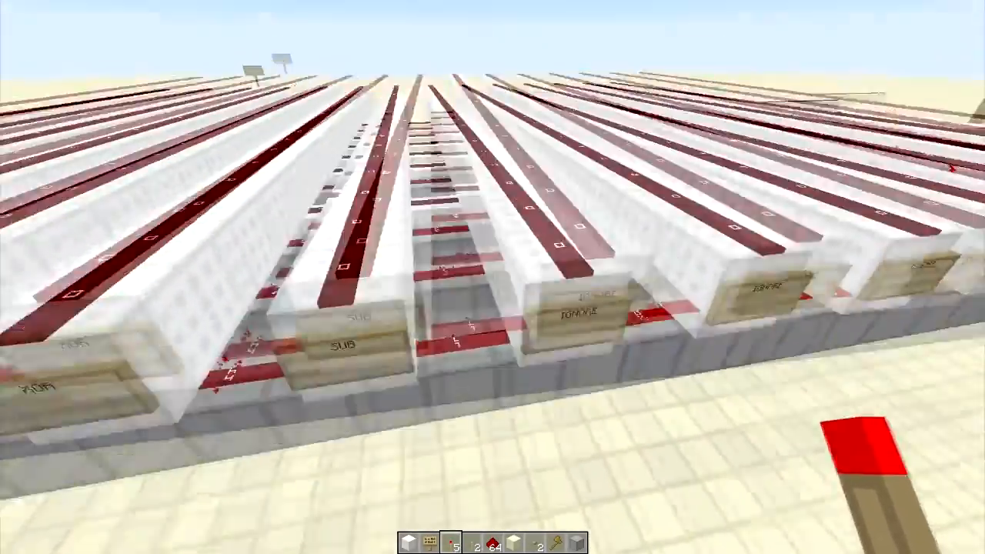
mouse_move(493, 277)
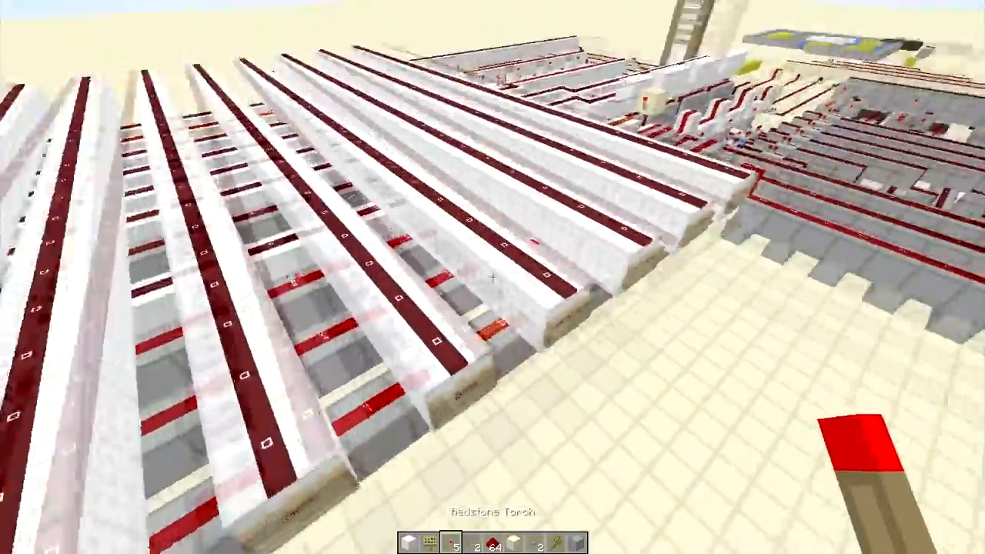
mouse_move(492, 277)
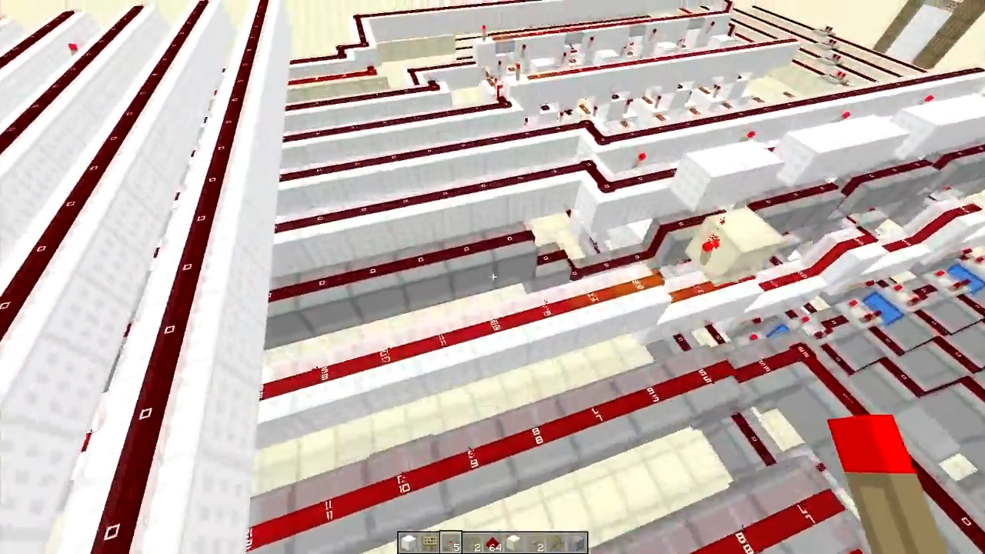
mouse_move(492, 277)
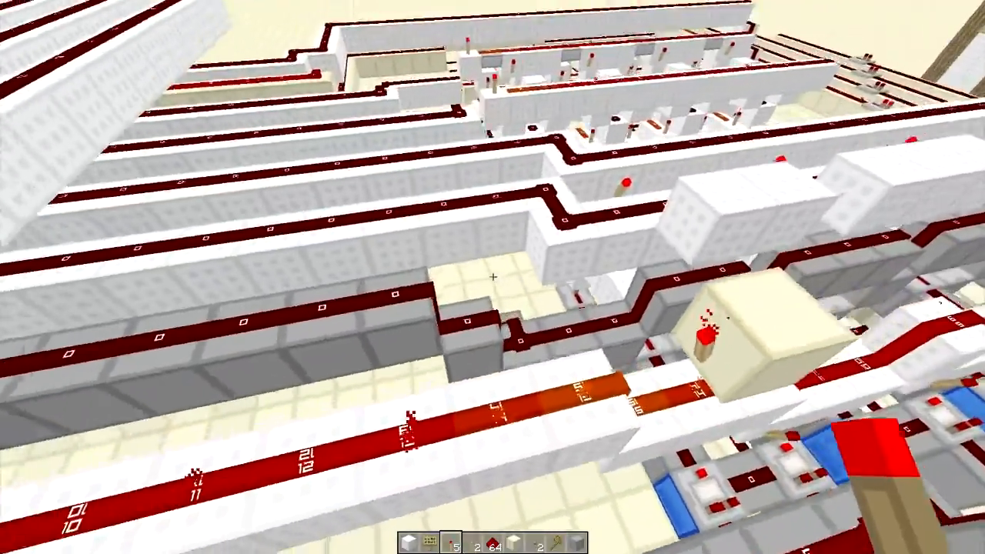
mouse_move(493, 277)
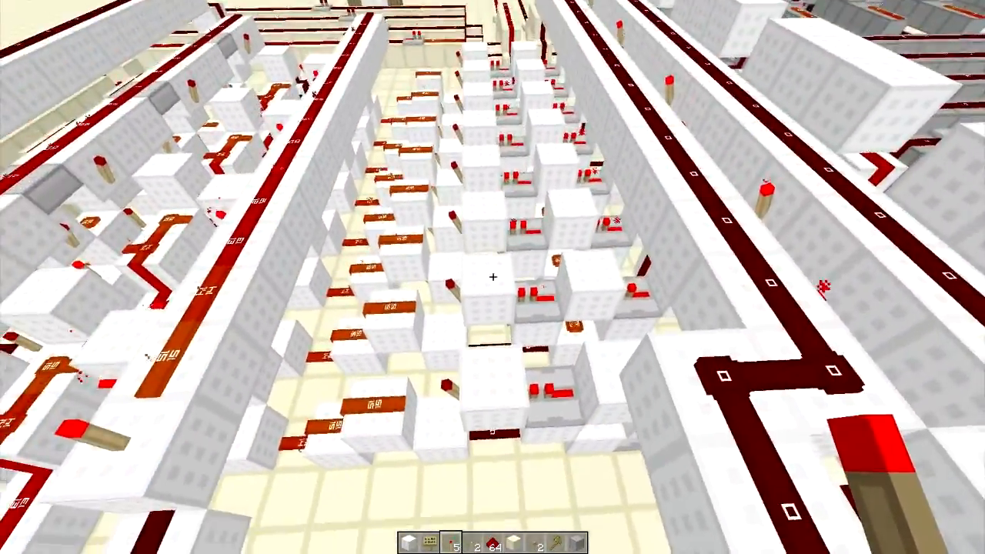
mouse_move(493, 277)
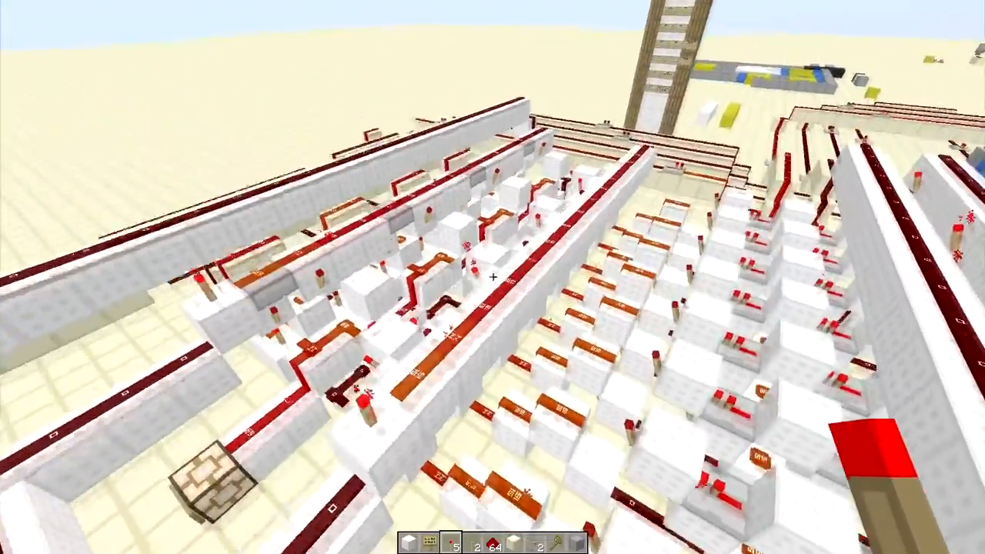
mouse_move(493, 277)
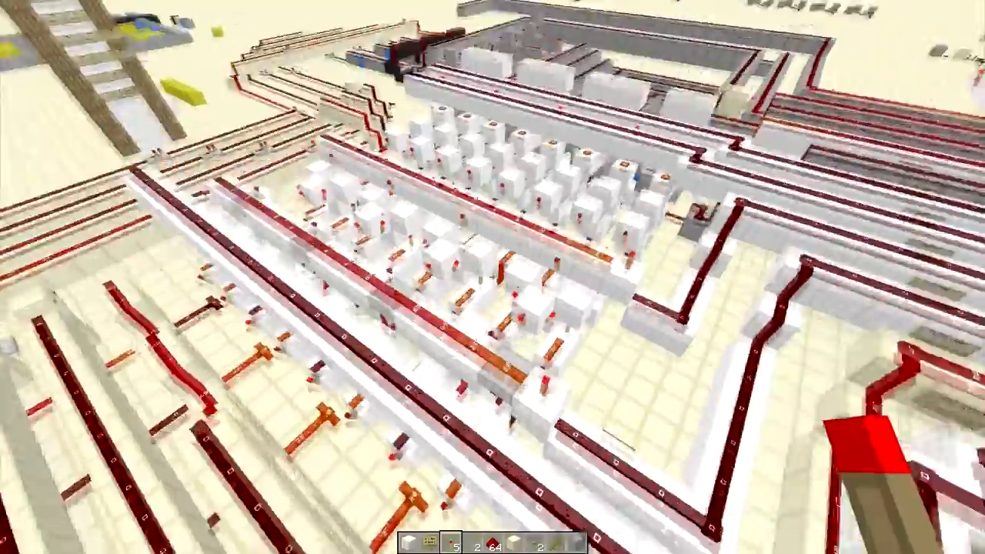
mouse_move(493, 277)
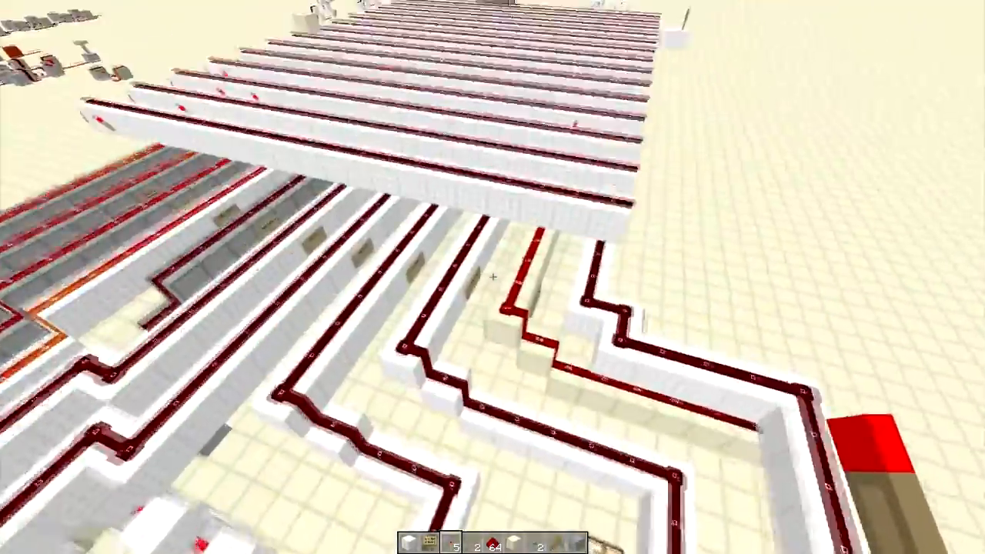
mouse_move(493, 277)
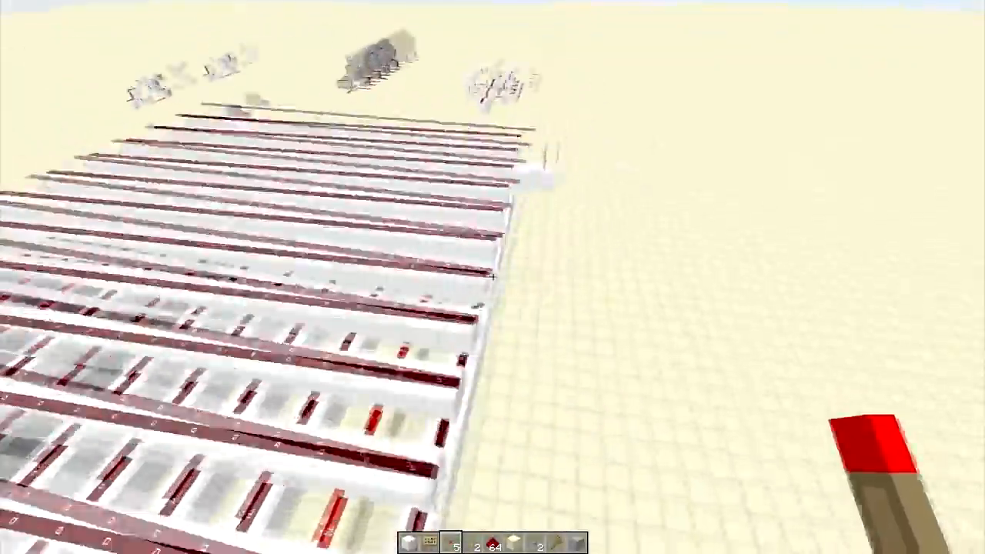
mouse_move(493, 277)
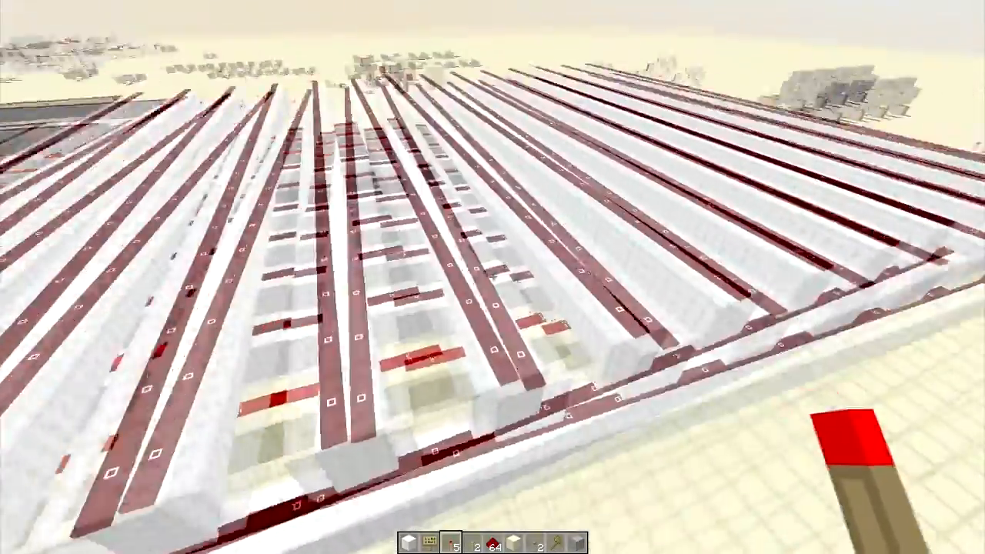
mouse_move(493, 277)
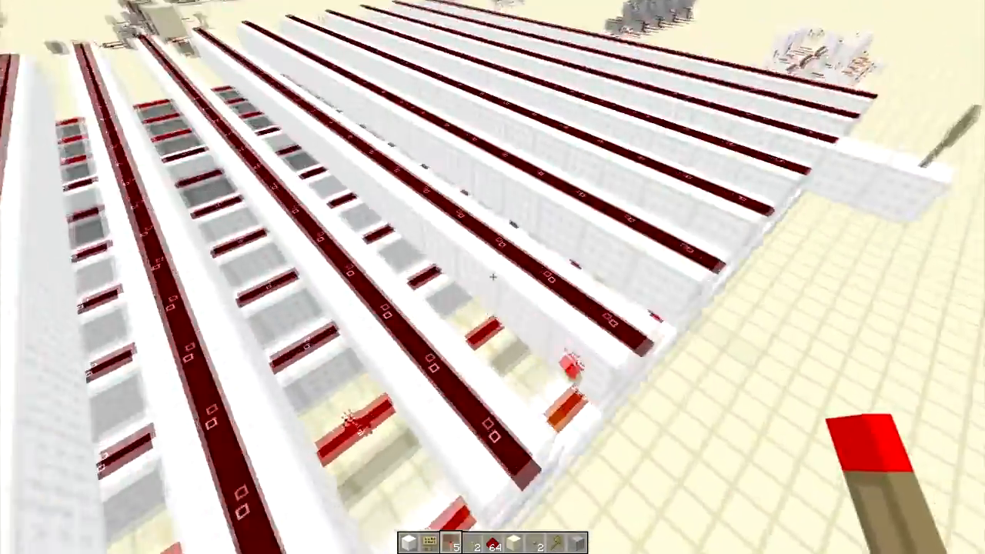
mouse_move(493, 277)
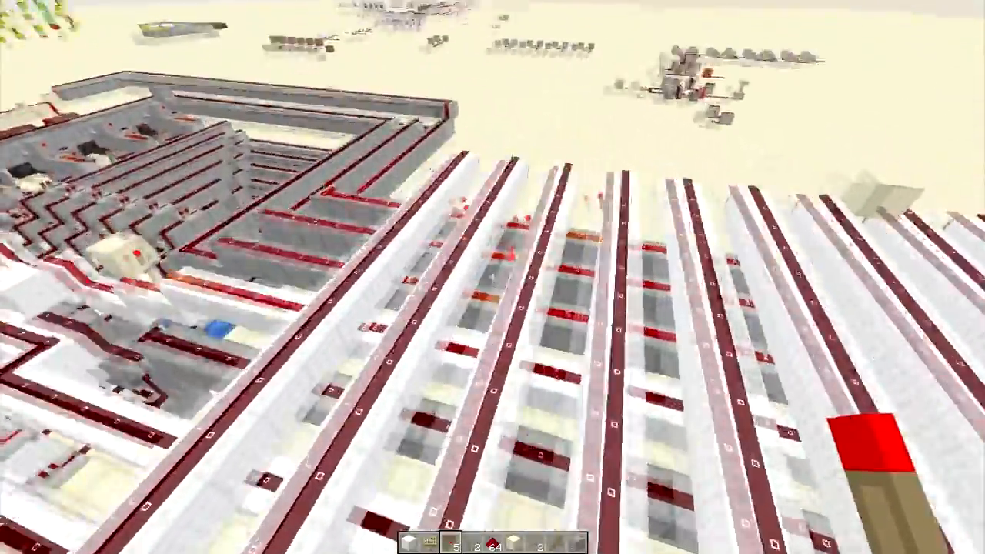
mouse_move(493, 277)
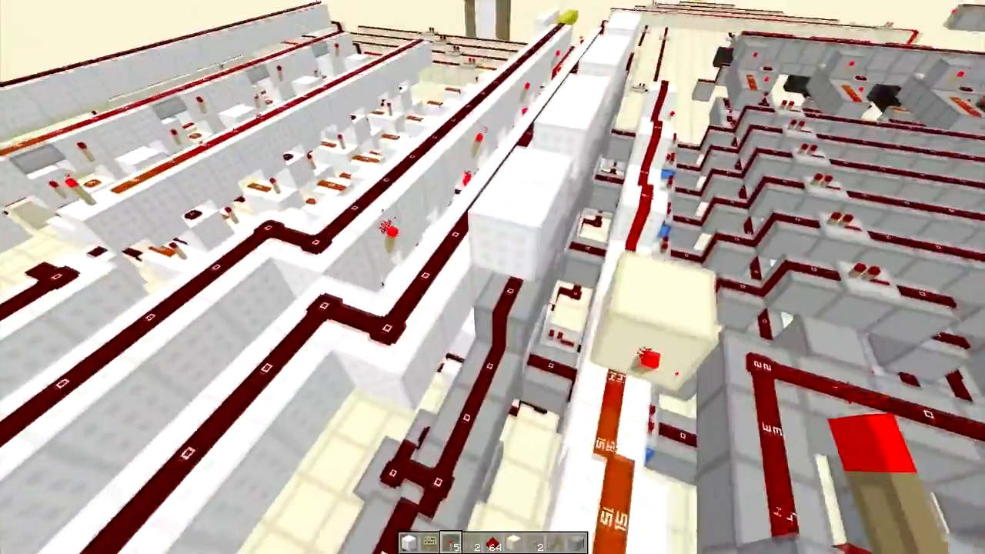
mouse_move(492, 277)
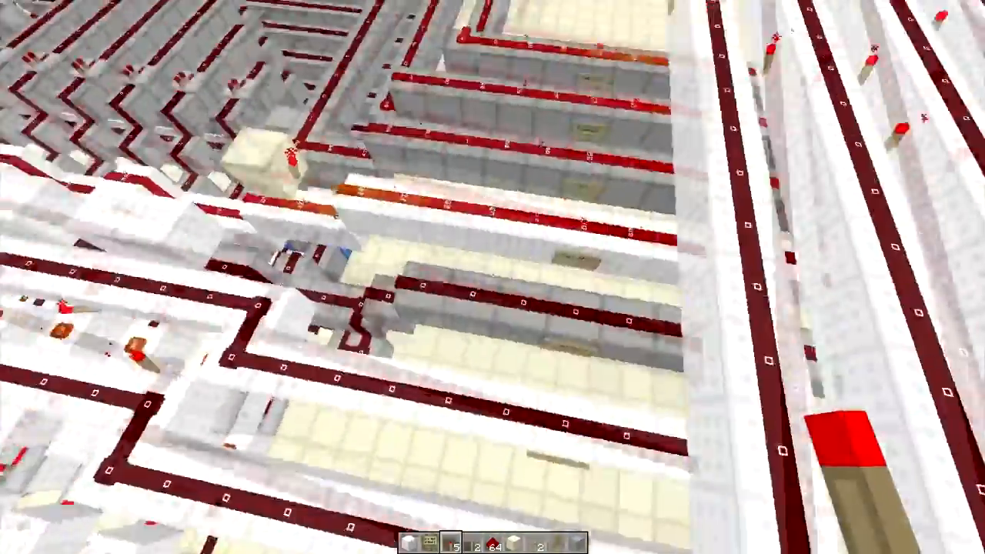
mouse_move(493, 277)
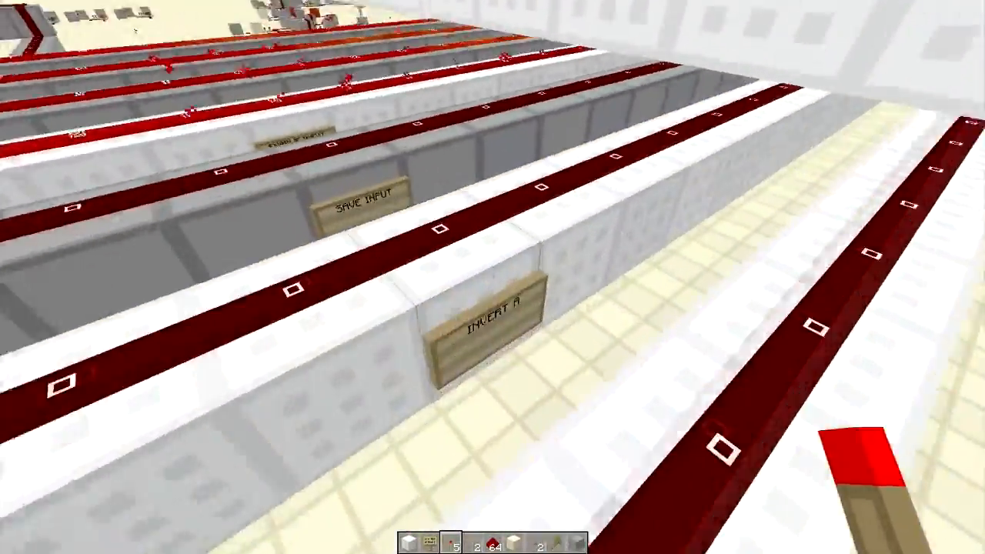
mouse_move(492, 277)
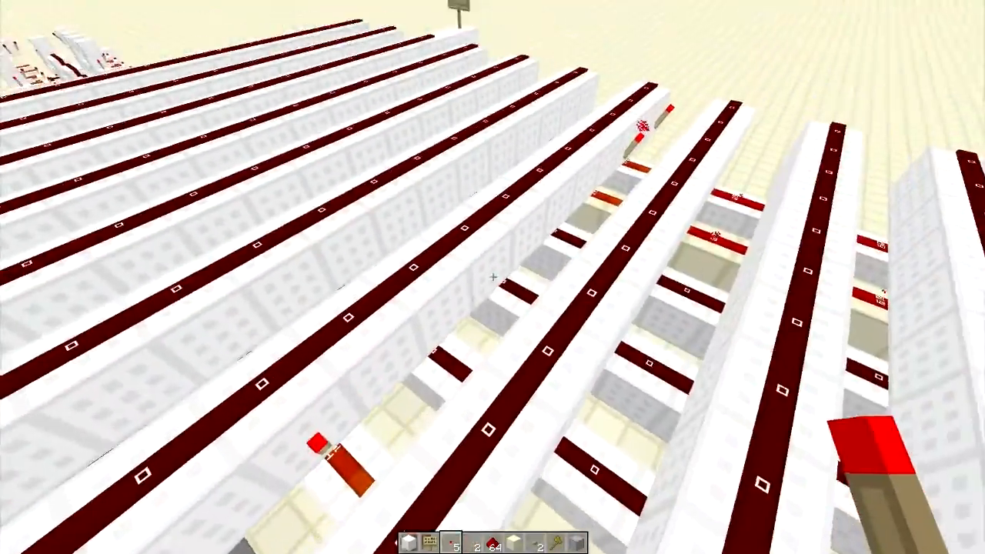
mouse_move(493, 277)
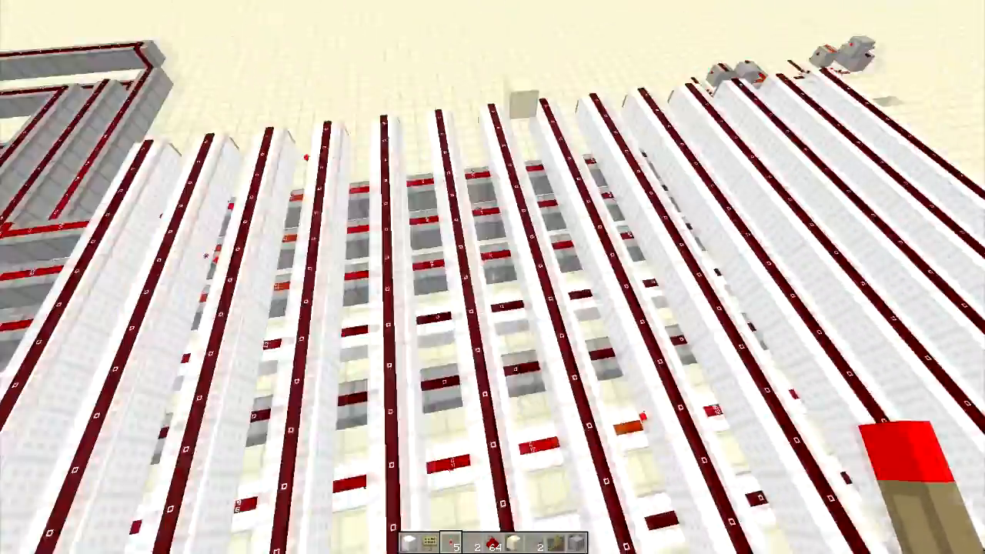
mouse_move(492, 277)
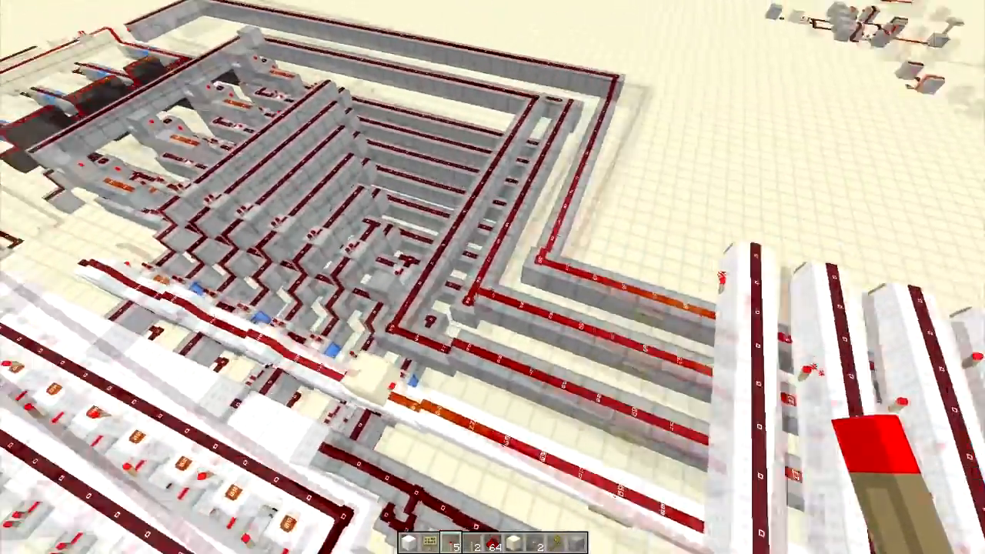
mouse_move(493, 277)
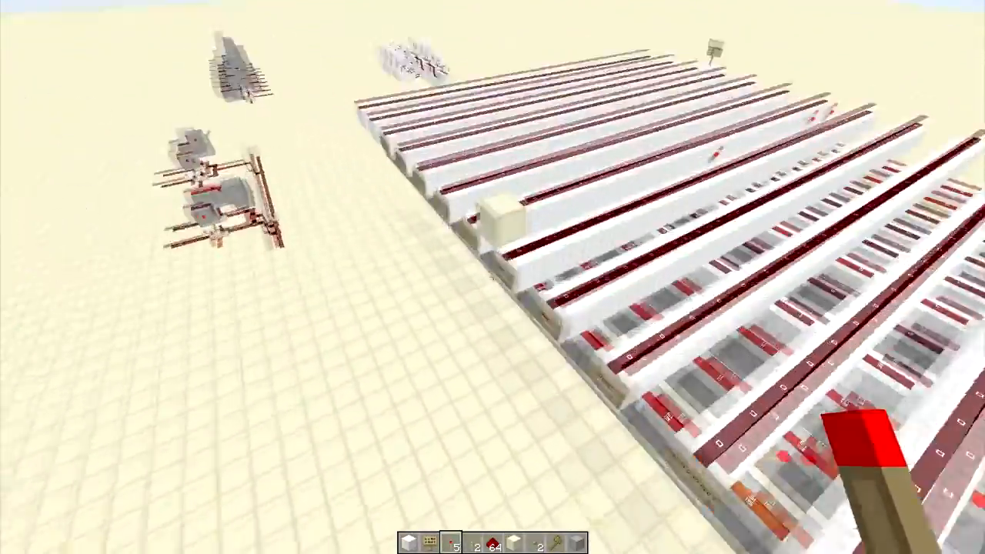
mouse_move(492, 277)
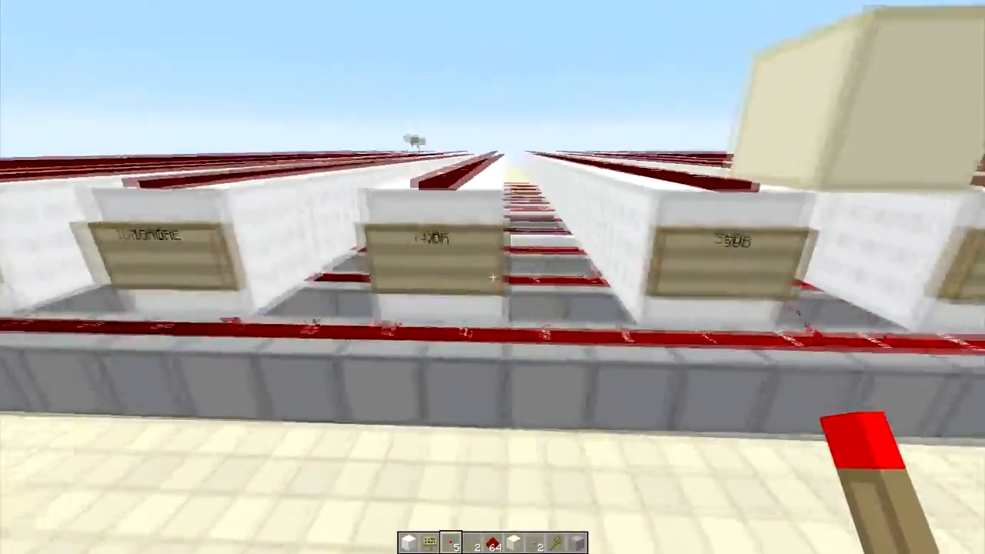
mouse_move(493, 278)
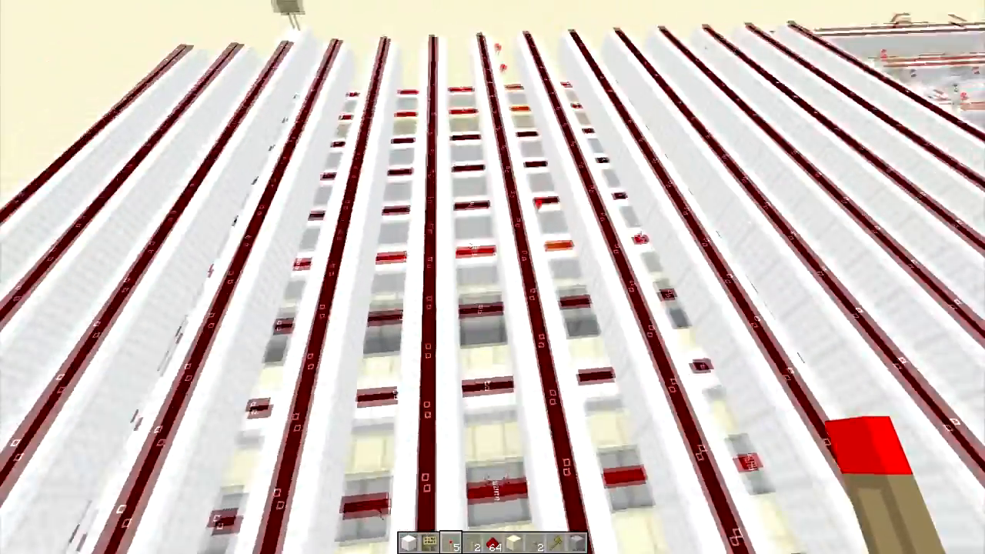
mouse_move(493, 277)
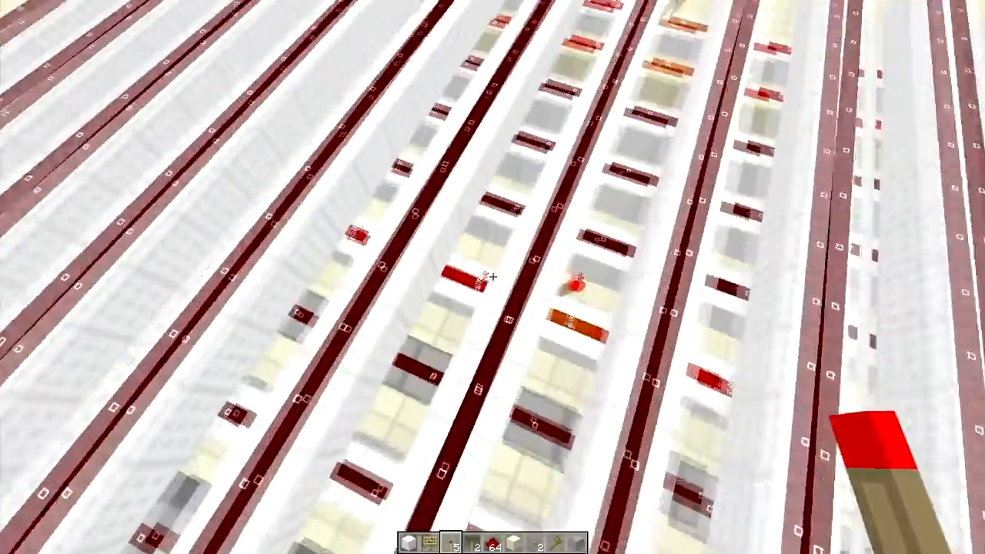
mouse_move(492, 277)
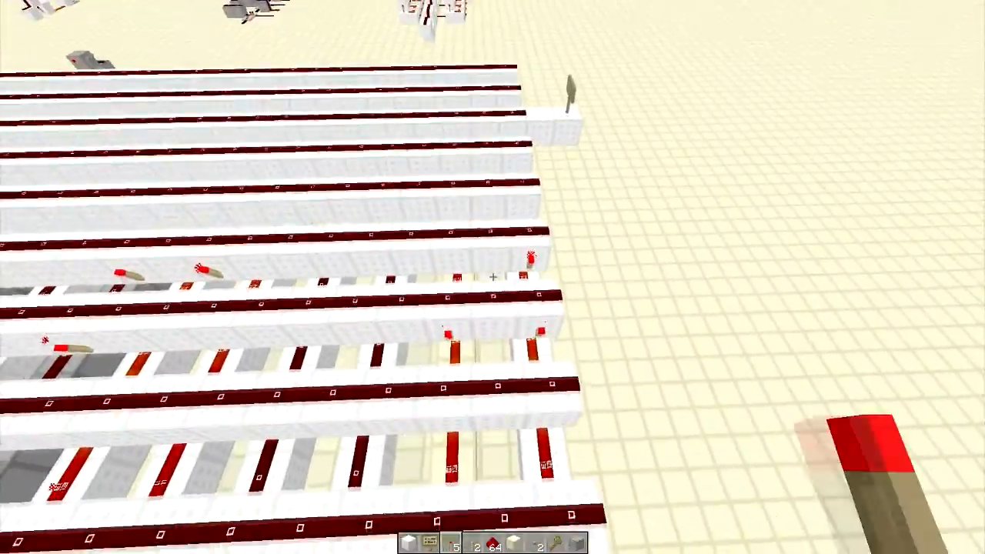
mouse_move(492, 277)
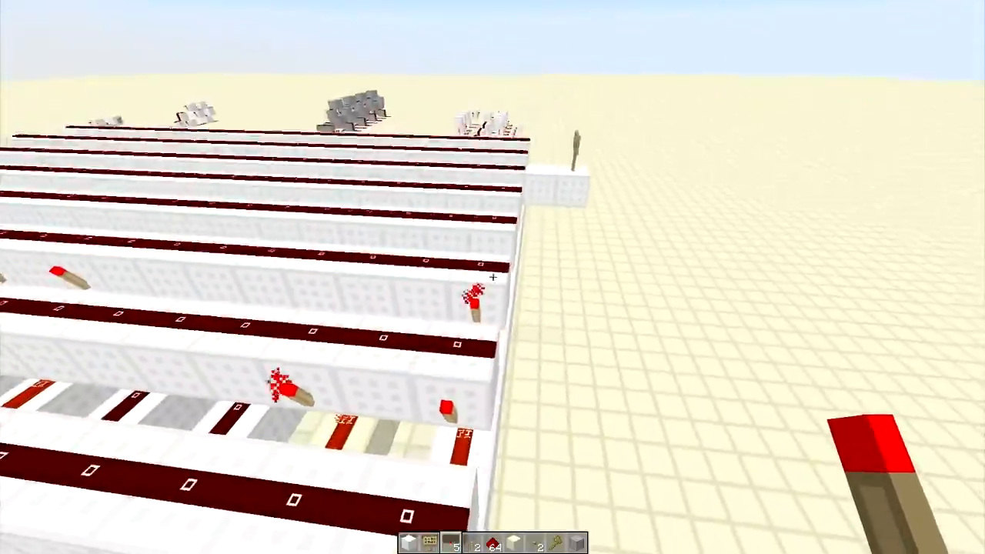
mouse_move(493, 277)
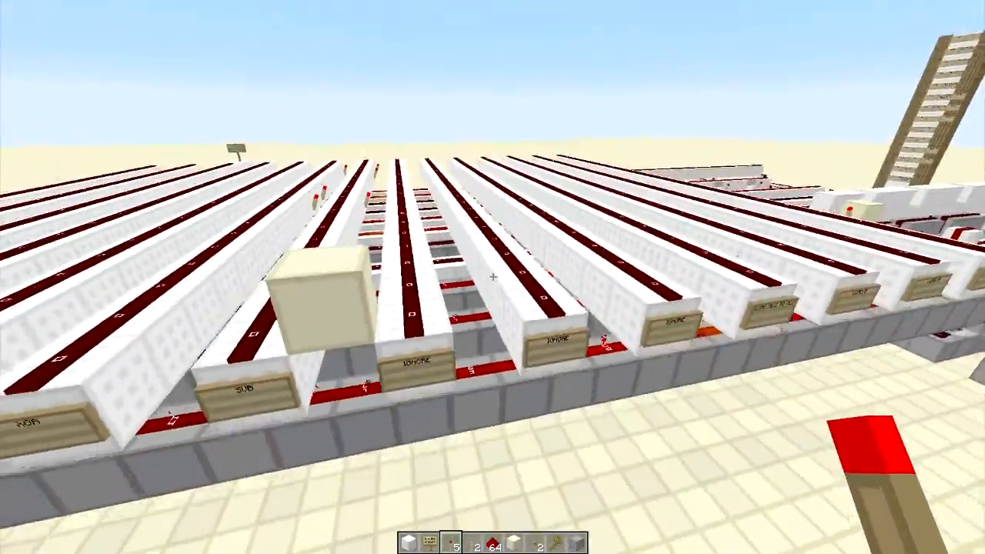
mouse_move(493, 277)
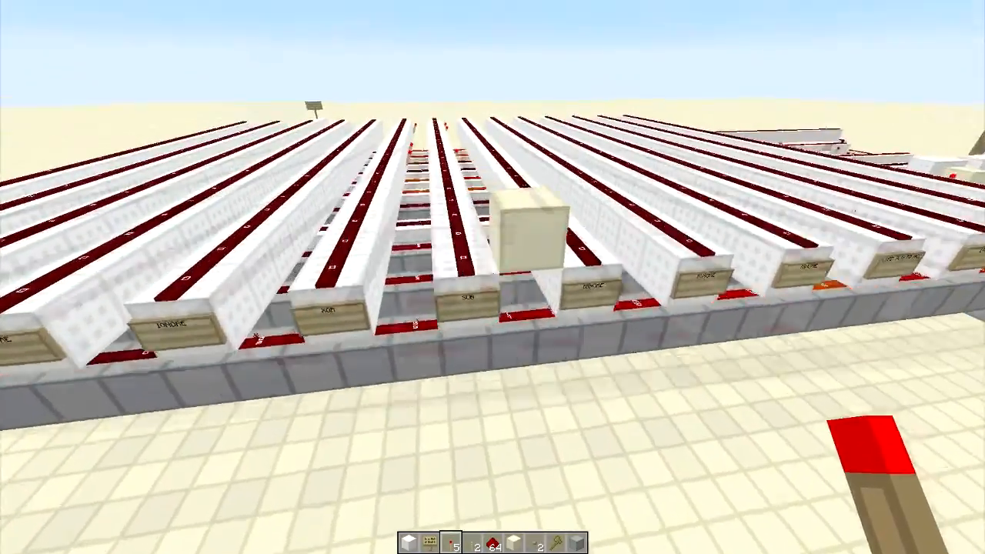
mouse_move(492, 278)
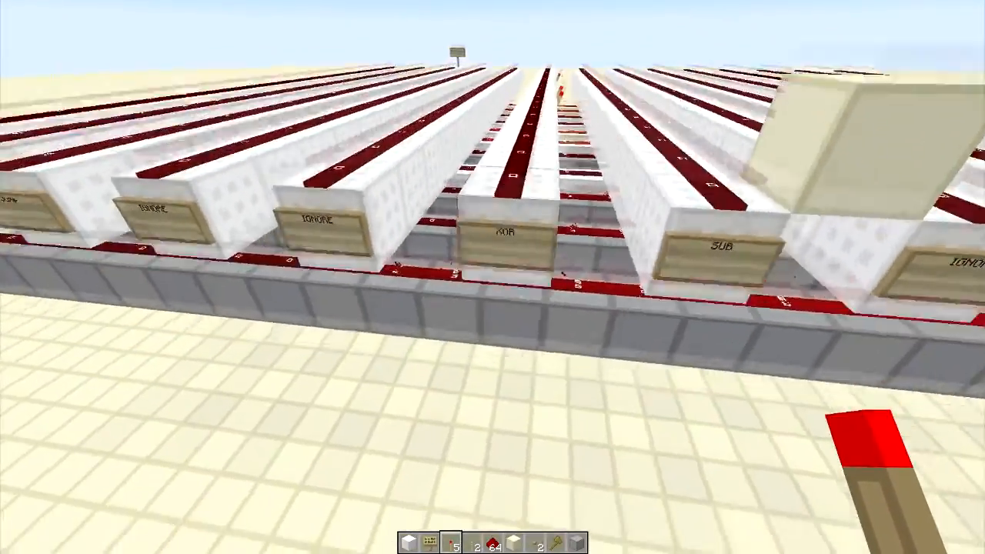
mouse_move(492, 277)
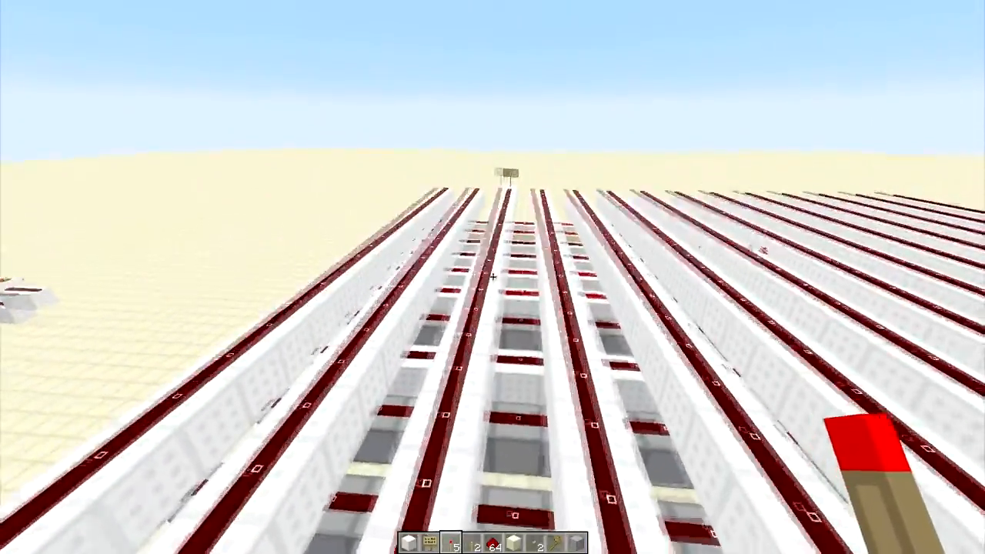
mouse_move(493, 277)
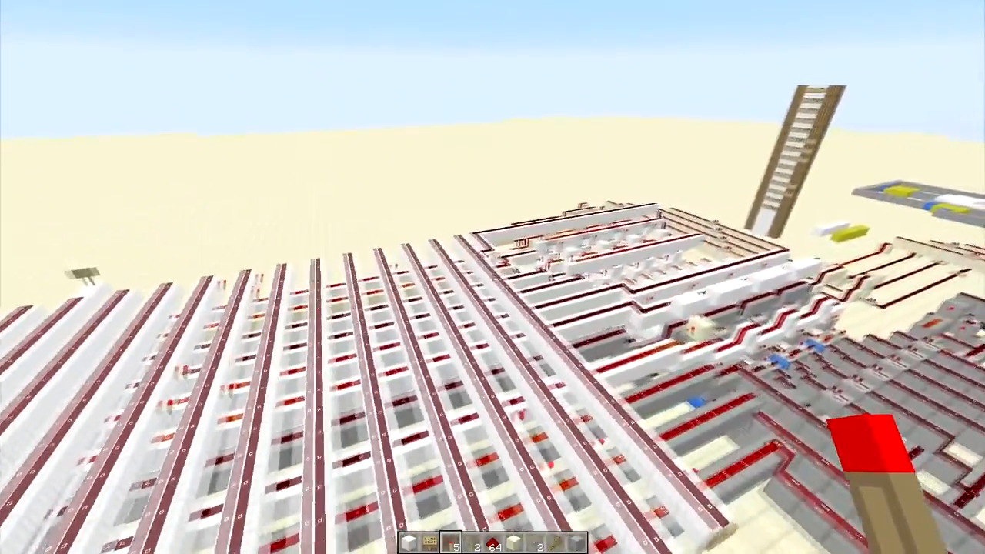
mouse_move(493, 277)
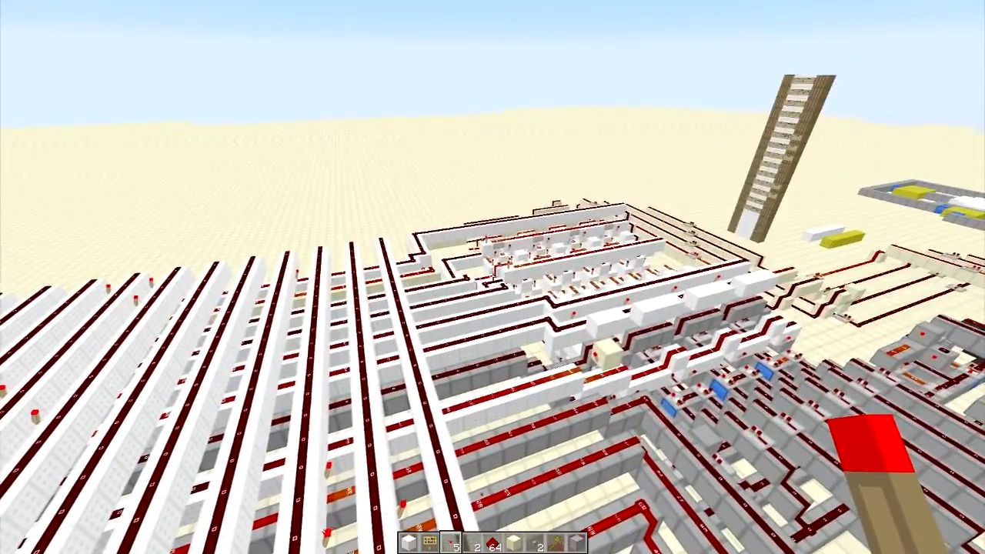
mouse_move(493, 277)
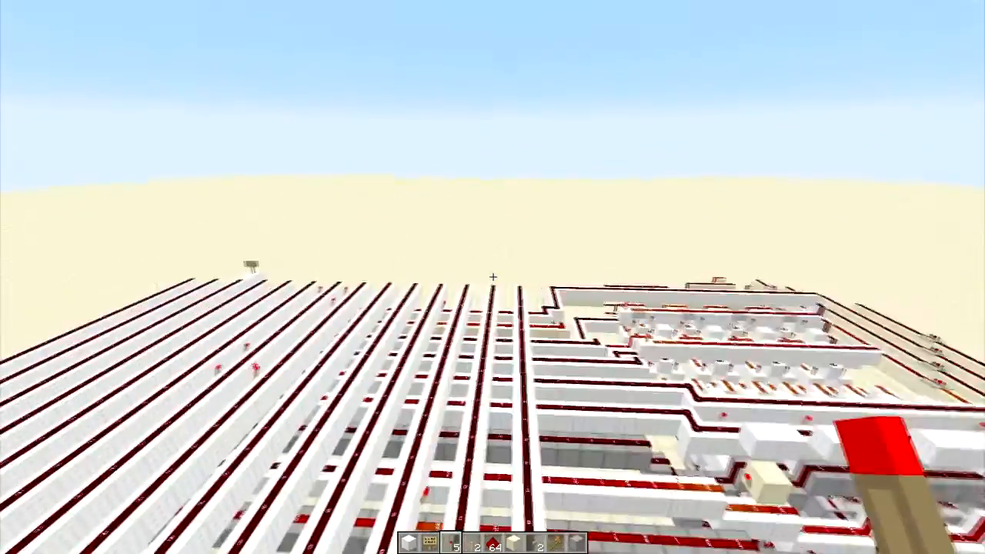